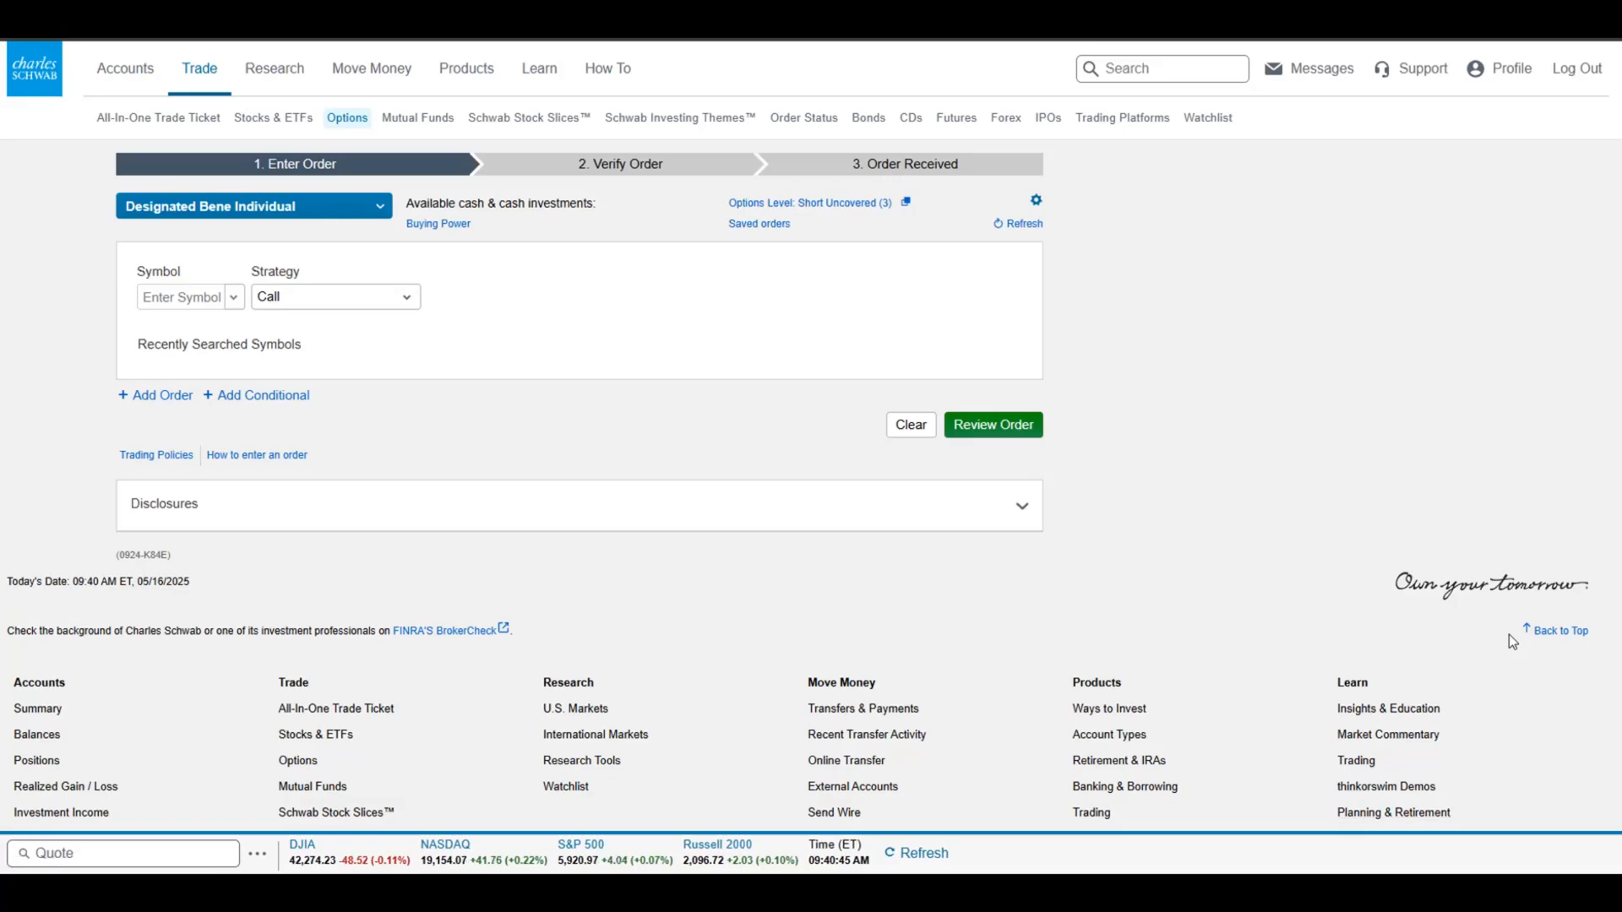
{"action": "mouse_move", "coordinate": [1381, 654]}
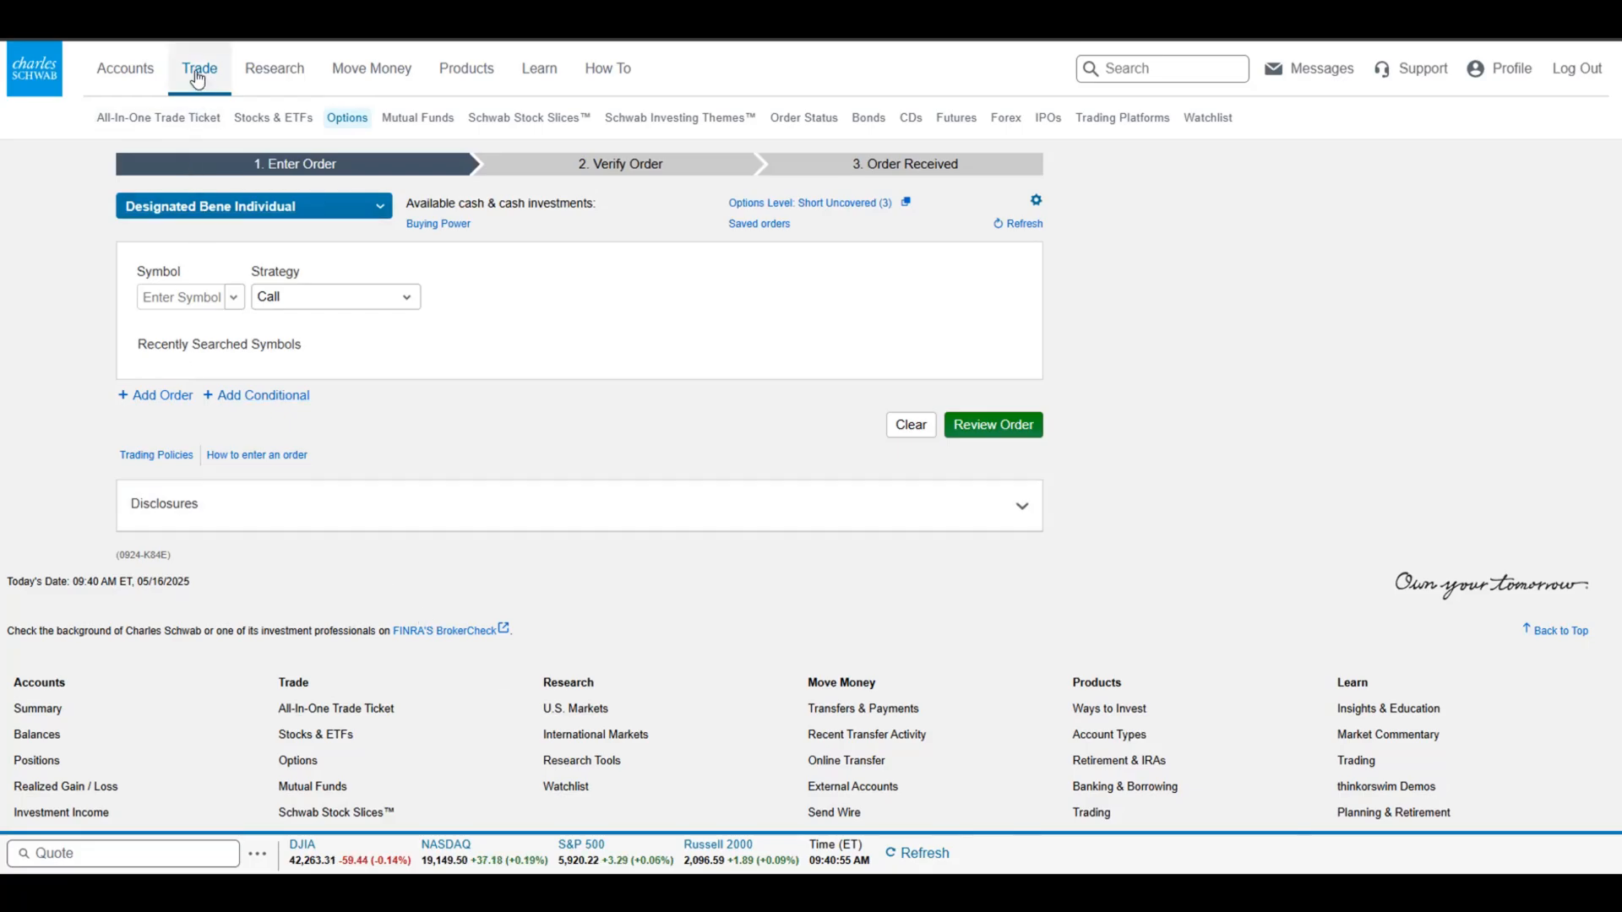
Navigate from the trading overview to the options order entry page.
{"action": "left_click", "coordinate": [199, 68]}
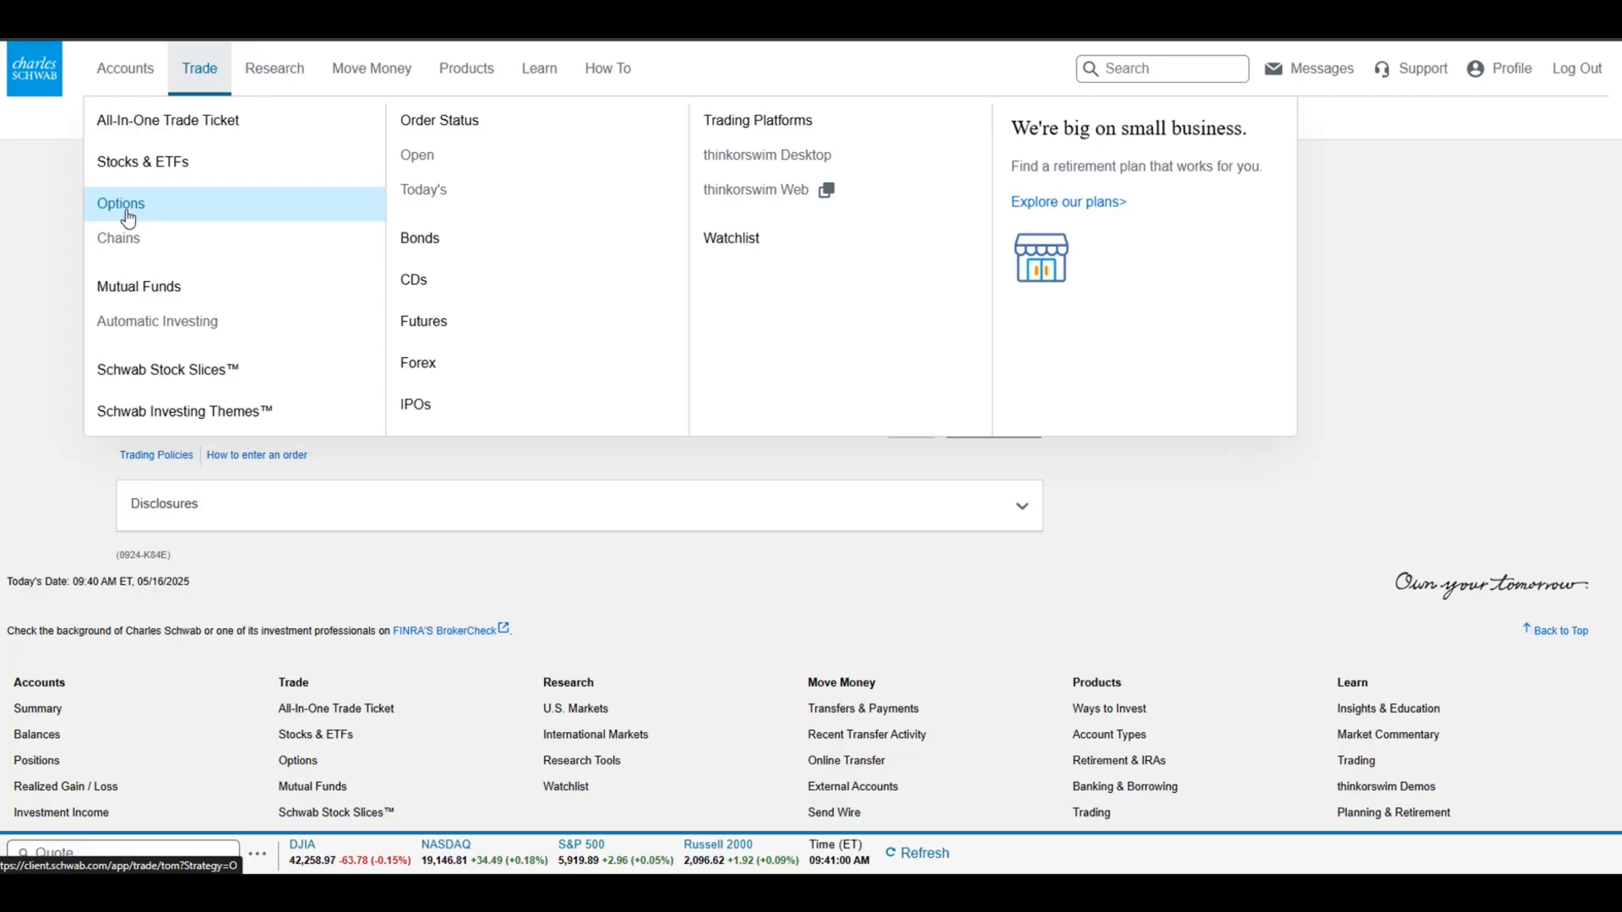
{"action": "left_click", "coordinate": [120, 202]}
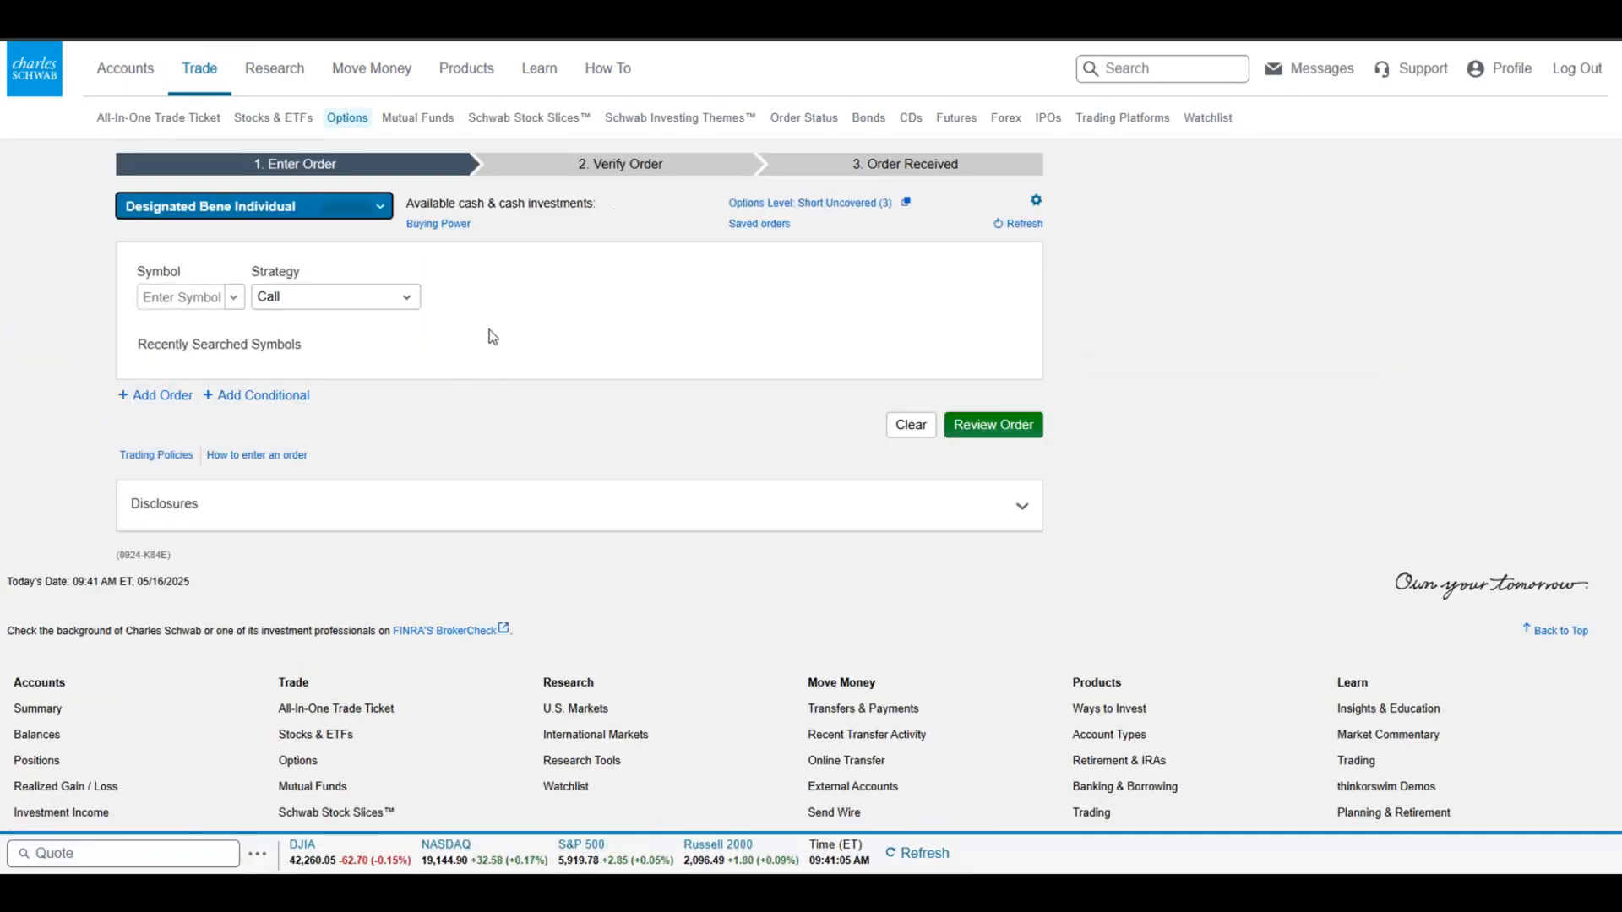
{"action": "mouse_move", "coordinate": [469, 269]}
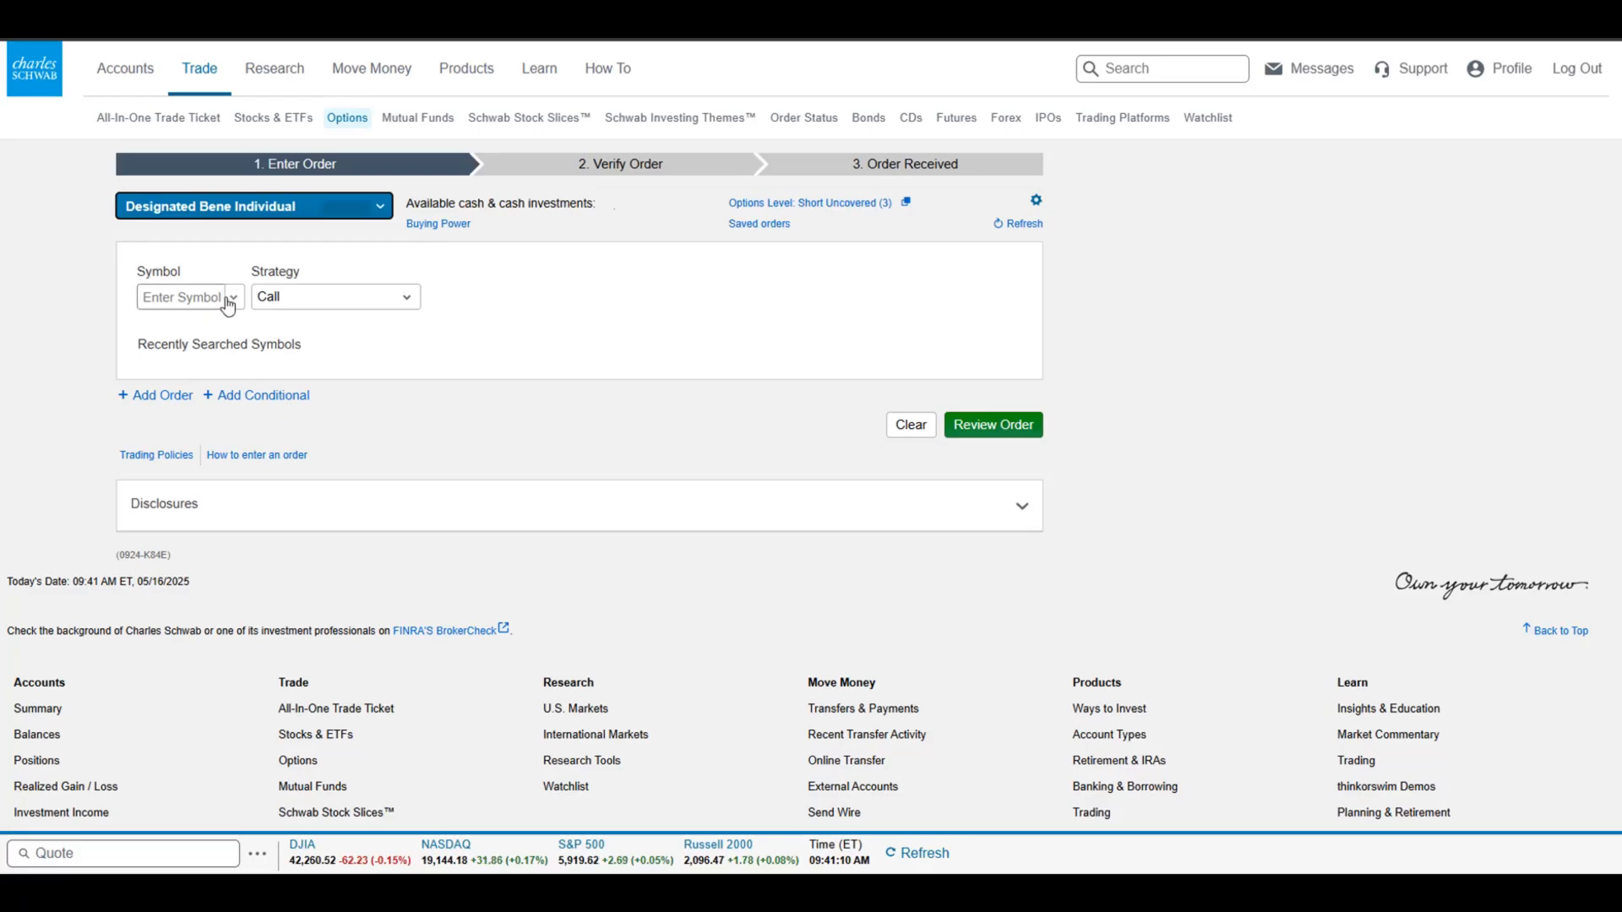
Enter MRNA as the underlying symbol, loading Moderna's quote with one call leg.
{"action": "left_click", "coordinate": [180, 297]}
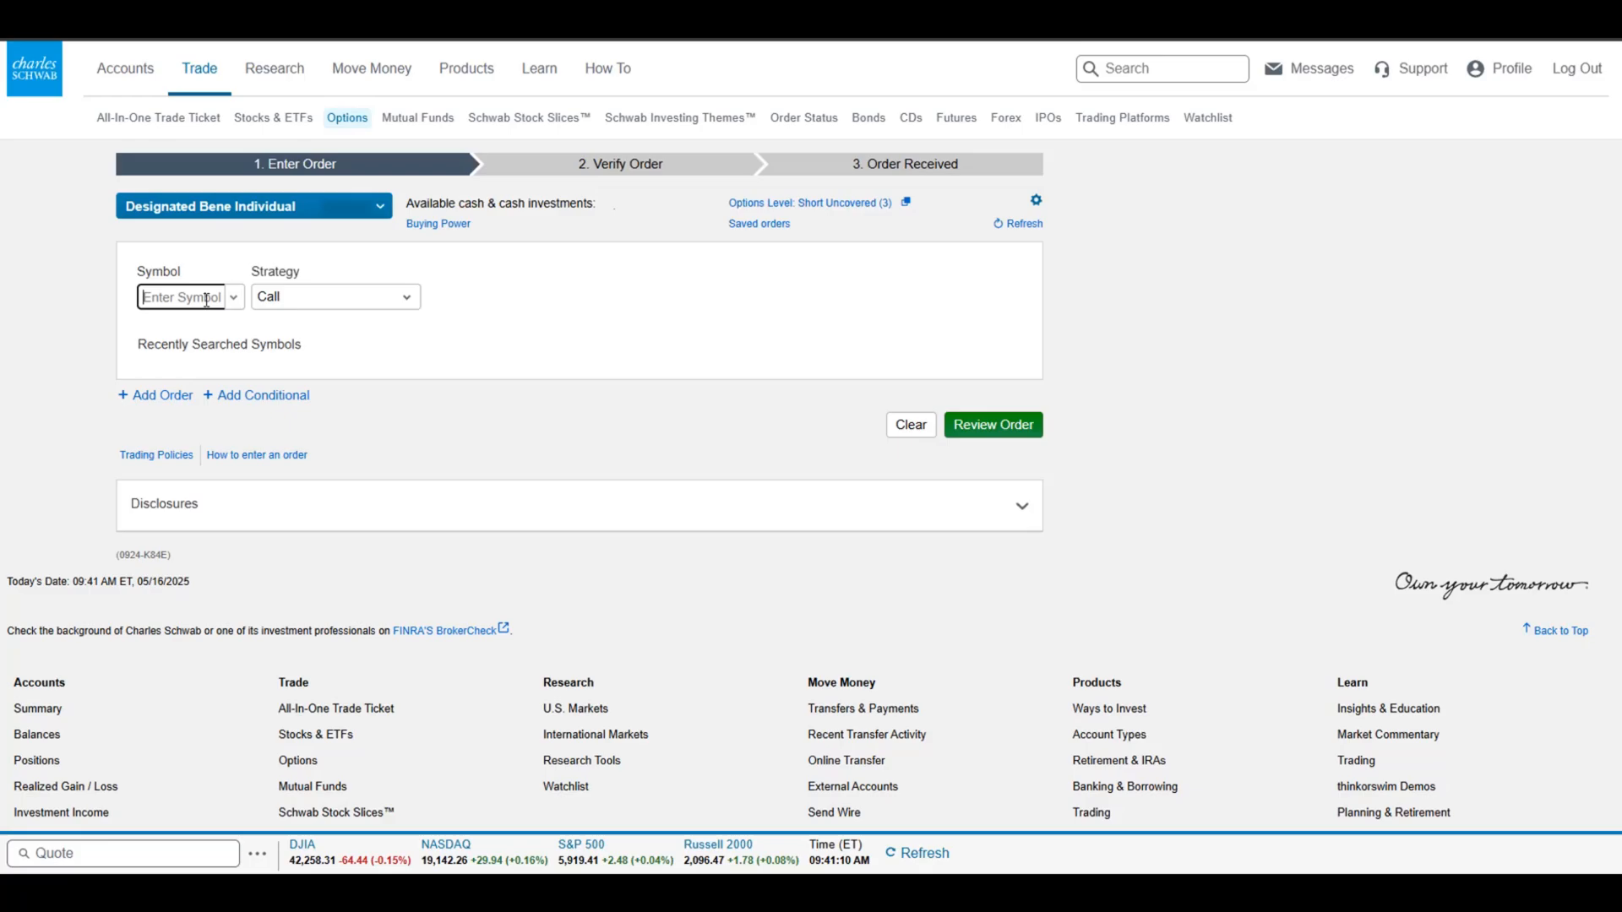
{"action": "type", "text": "mr"}
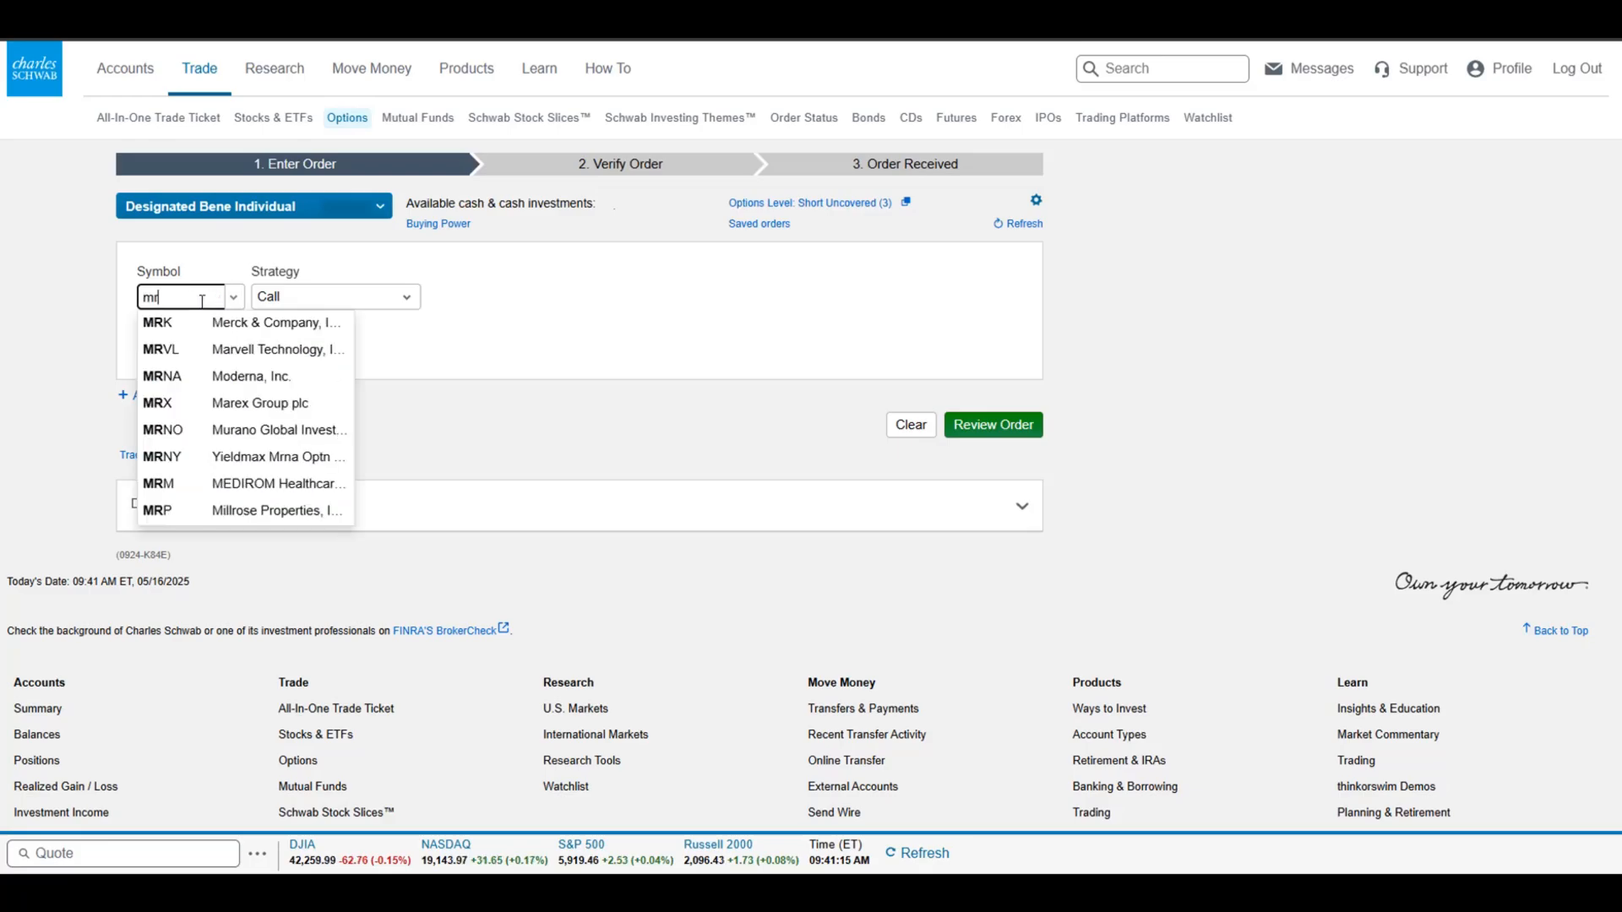
{"action": "left_click", "coordinate": [163, 375]}
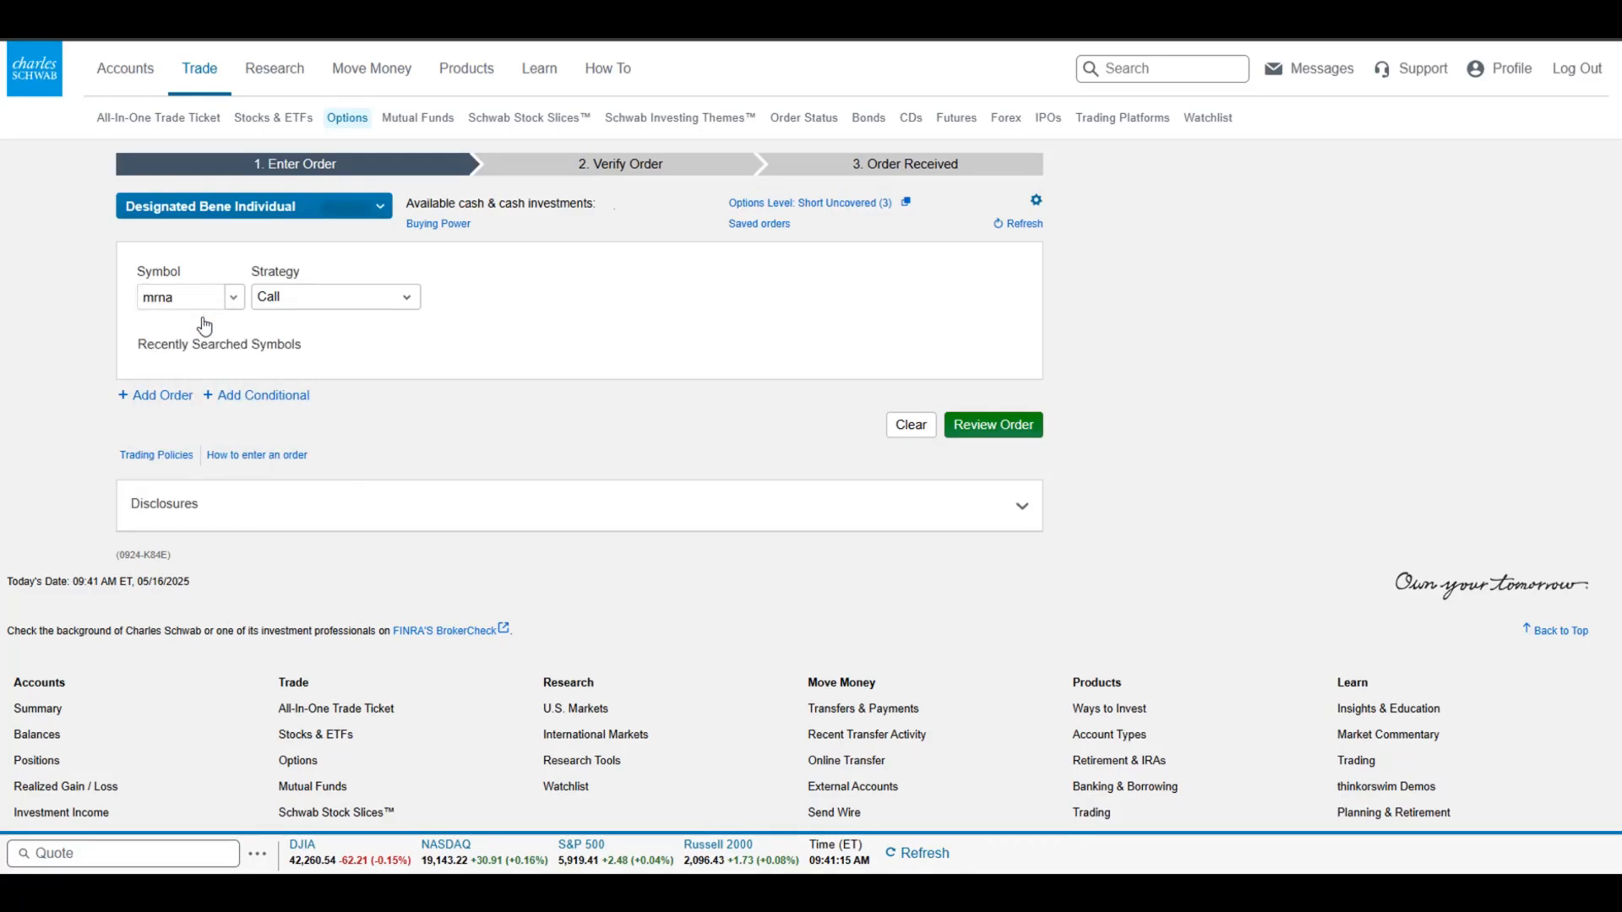
{"action": "key", "text": "Return"}
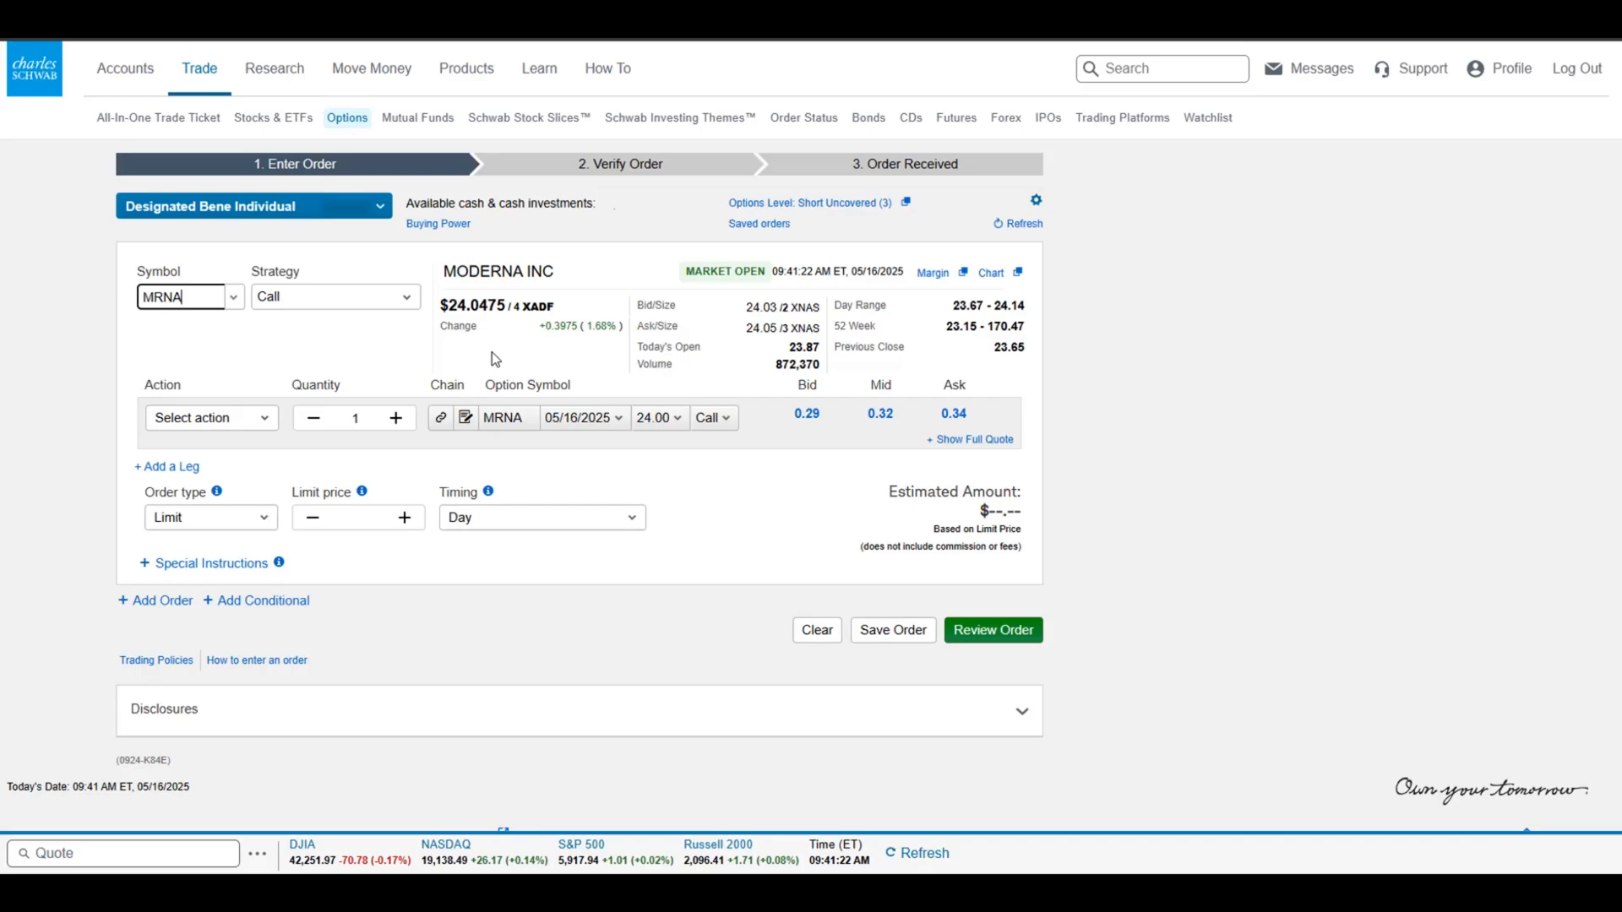
{"action": "mouse_move", "coordinate": [356, 498]}
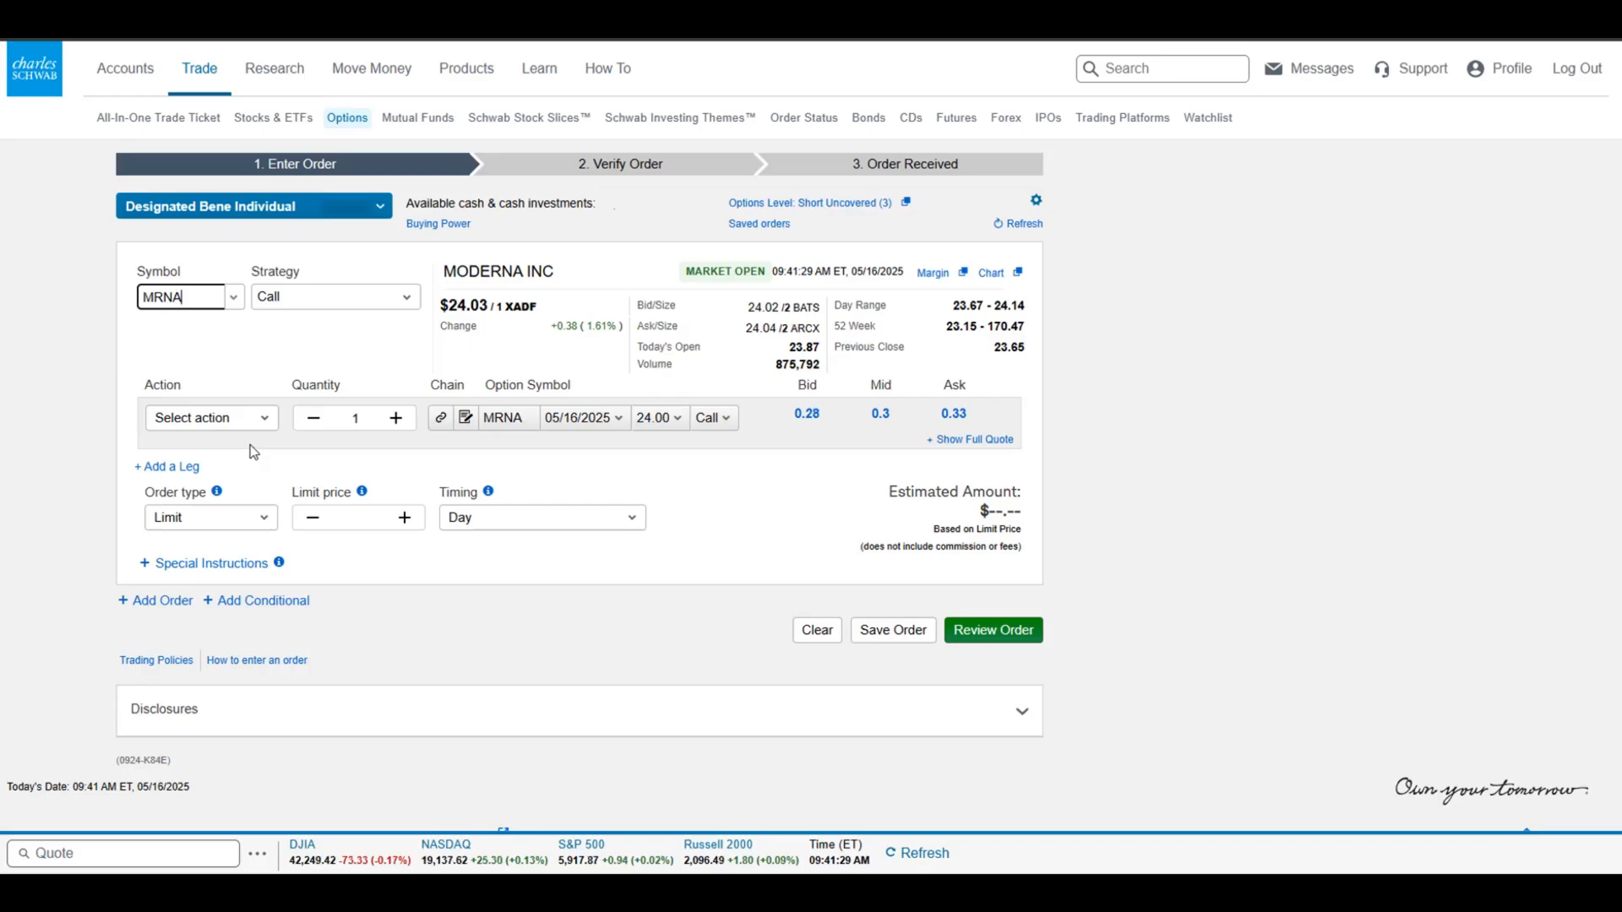
Check the MRNA expiration dates, then move from the order form to the options chain page.
{"action": "left_click", "coordinate": [580, 419]}
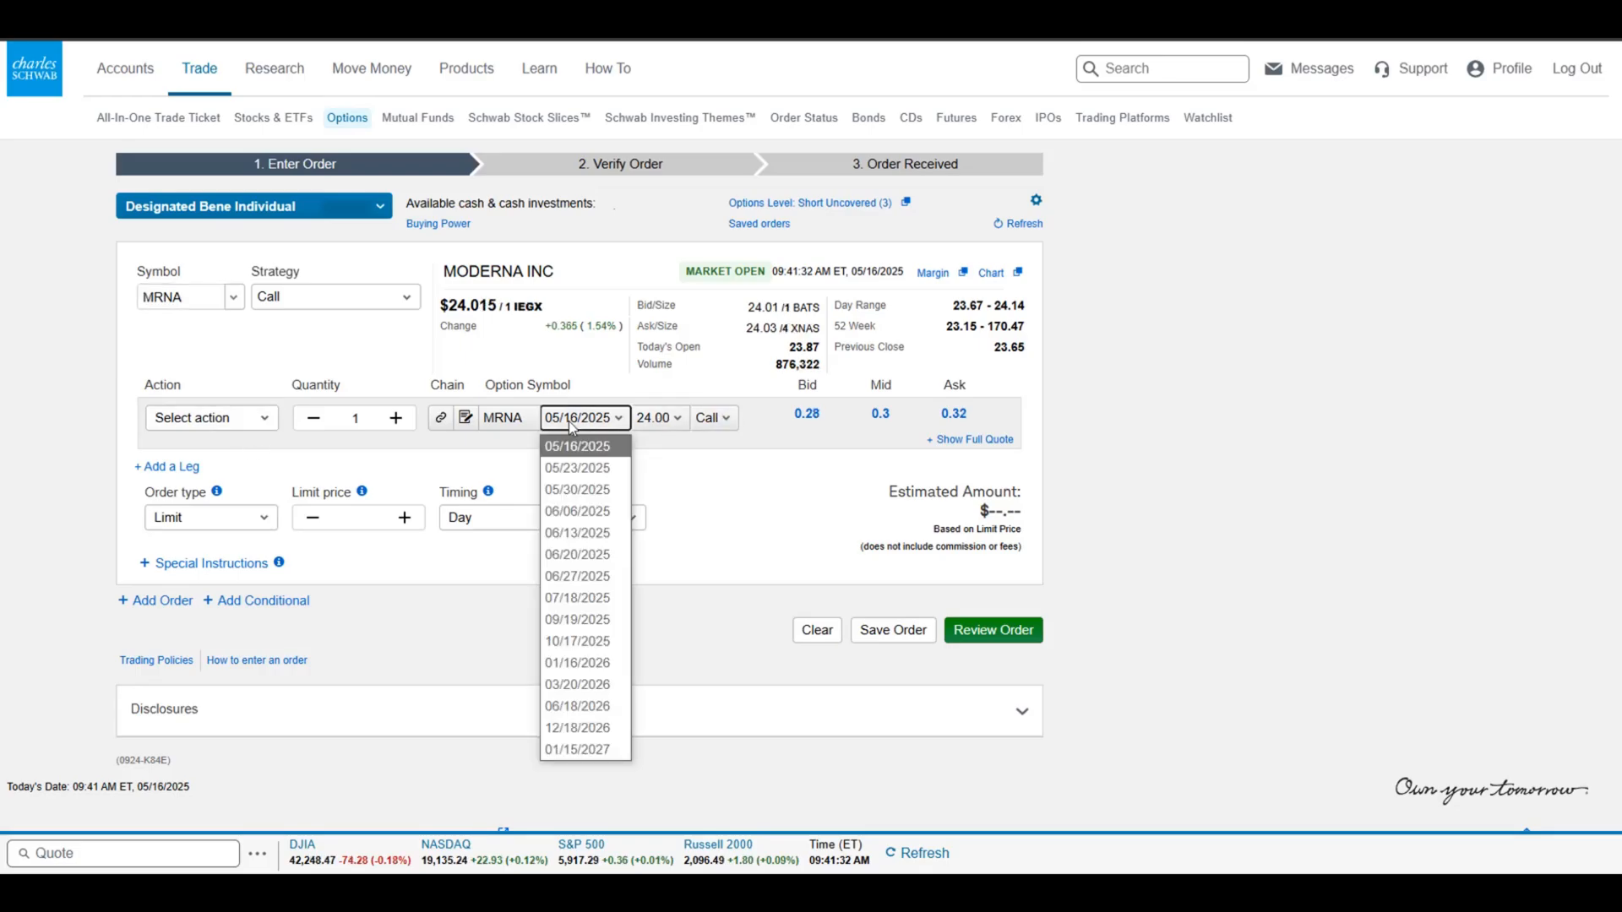
{"action": "left_click", "coordinate": [579, 446]}
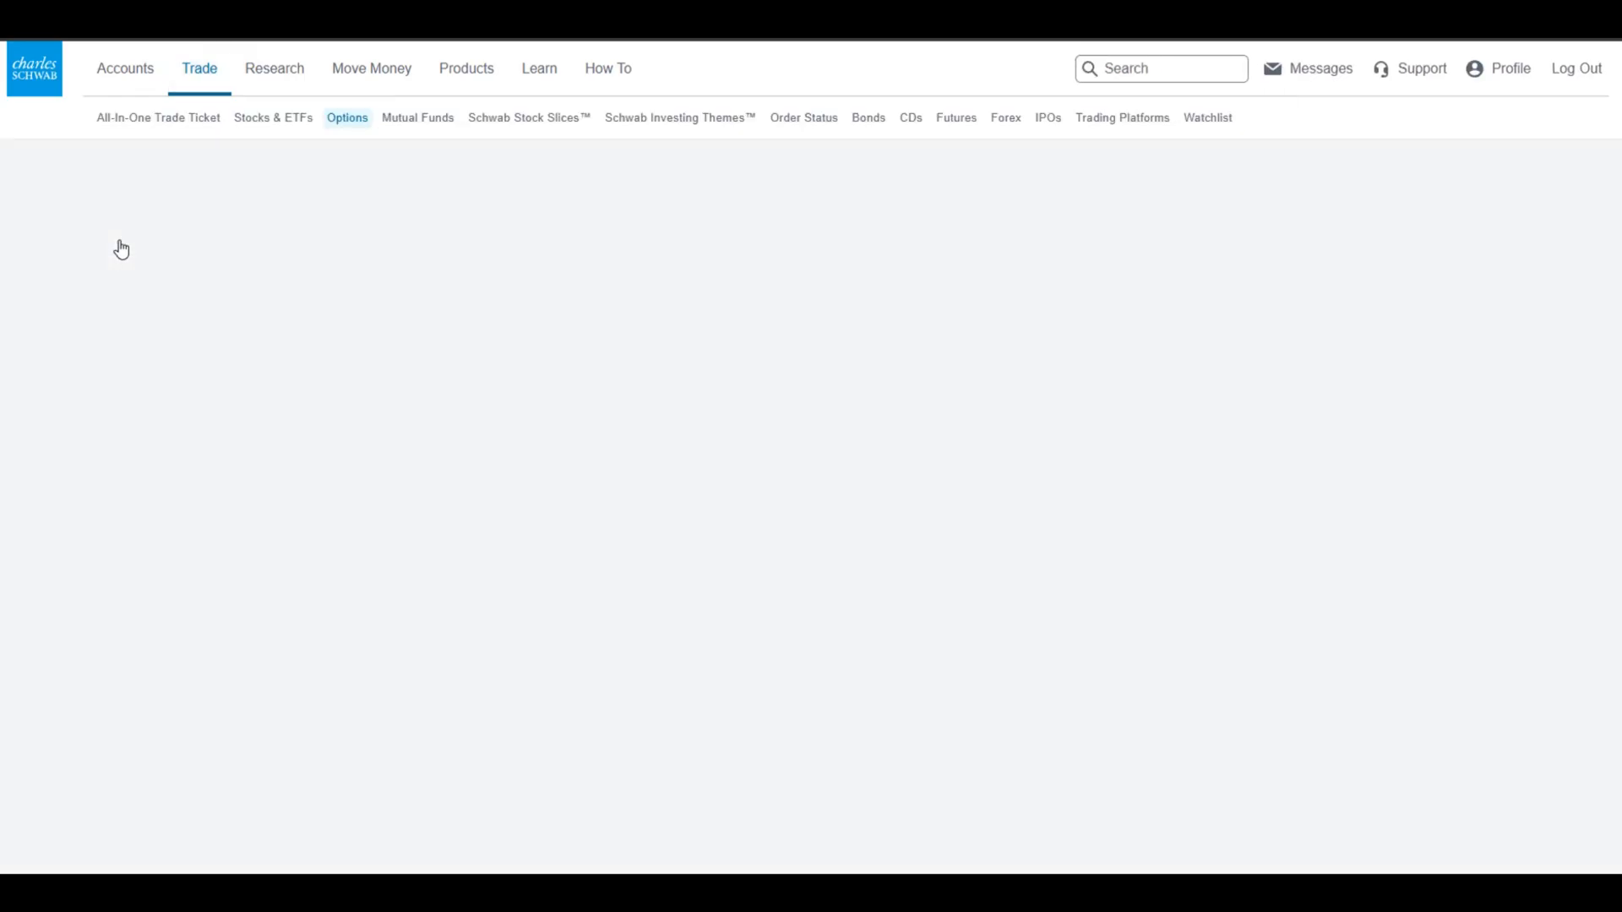
Search MRNA and load Moderna's options chain of calls and puts by strike.
{"action": "left_click", "coordinate": [347, 117]}
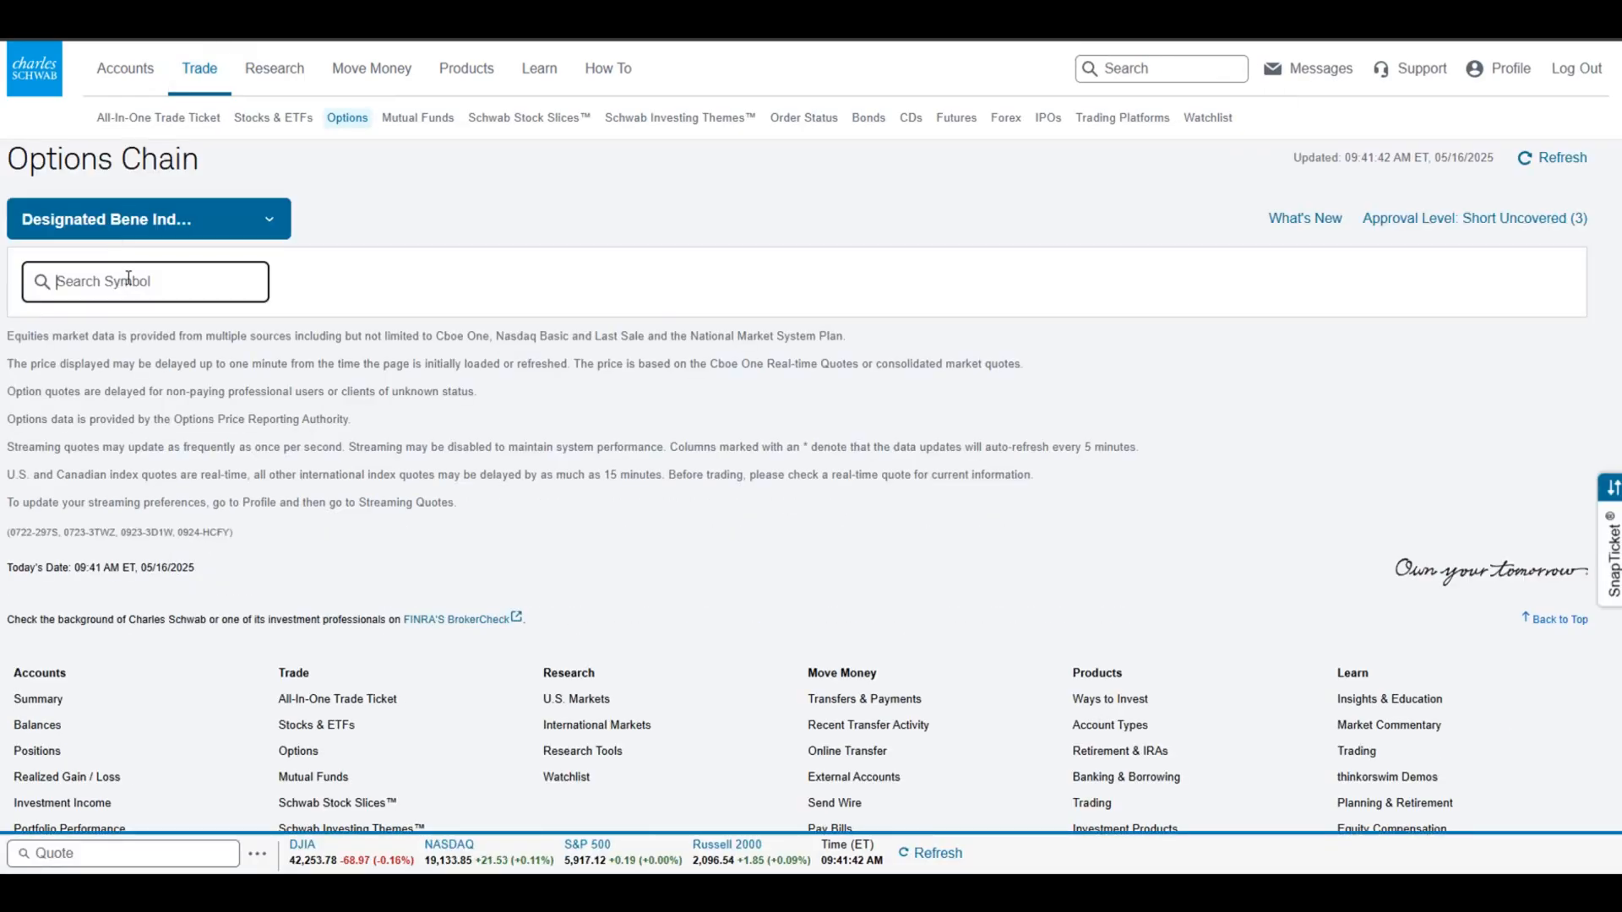
{"action": "type", "text": "MRNA"}
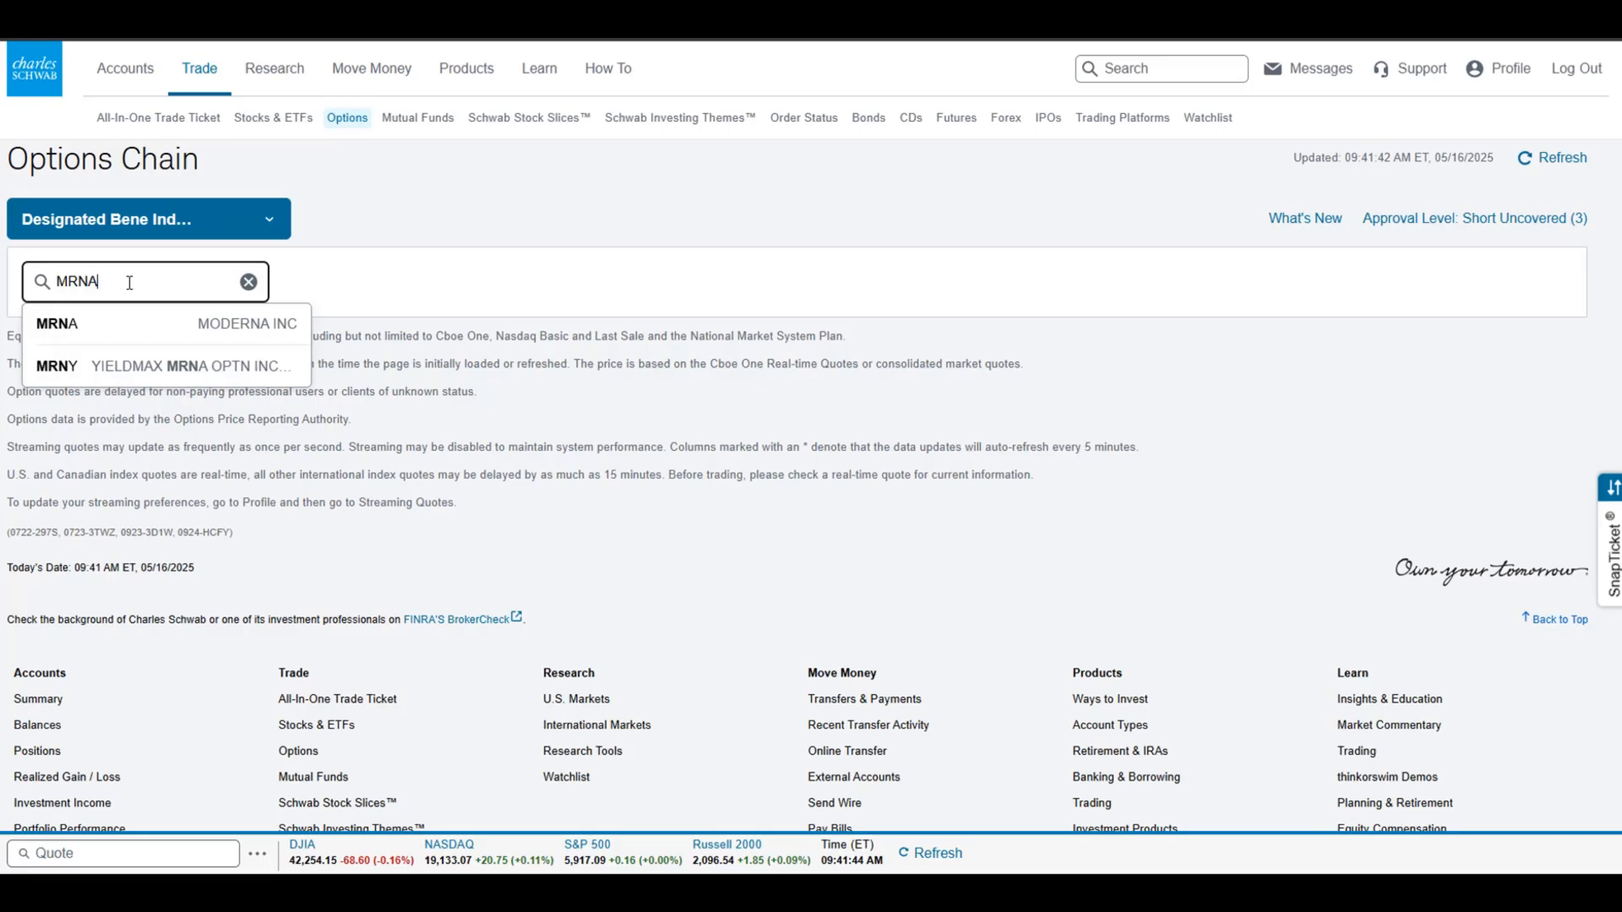
{"action": "left_click", "coordinate": [145, 324]}
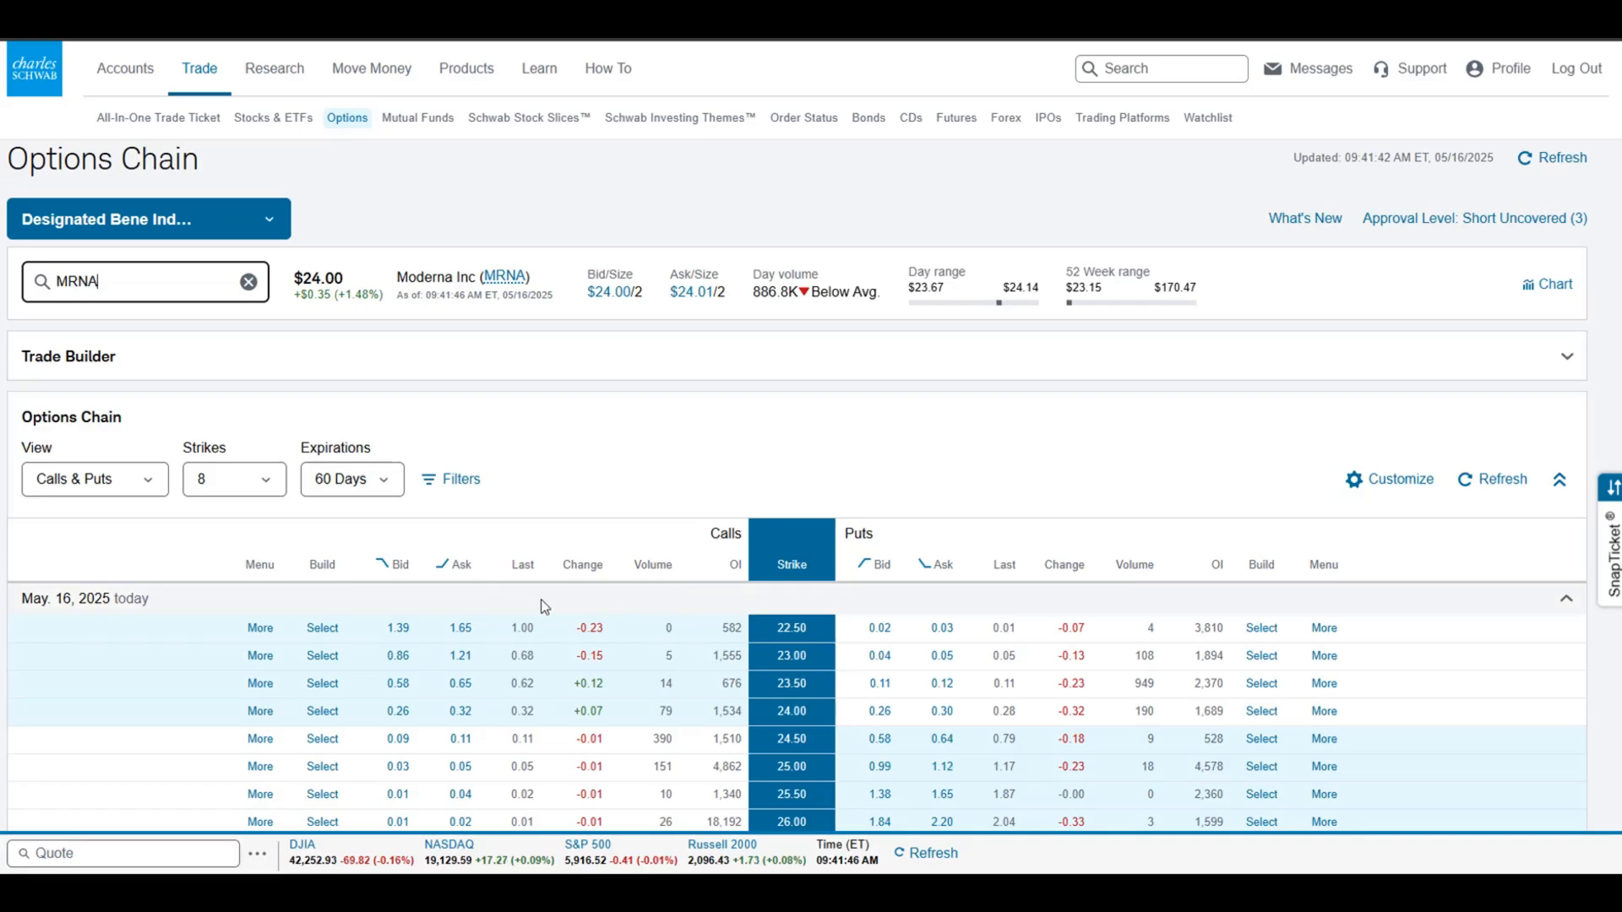
Set Expirations to All and scroll down to the Jan. 15, 2027 strikes.
{"action": "left_click", "coordinate": [350, 479]}
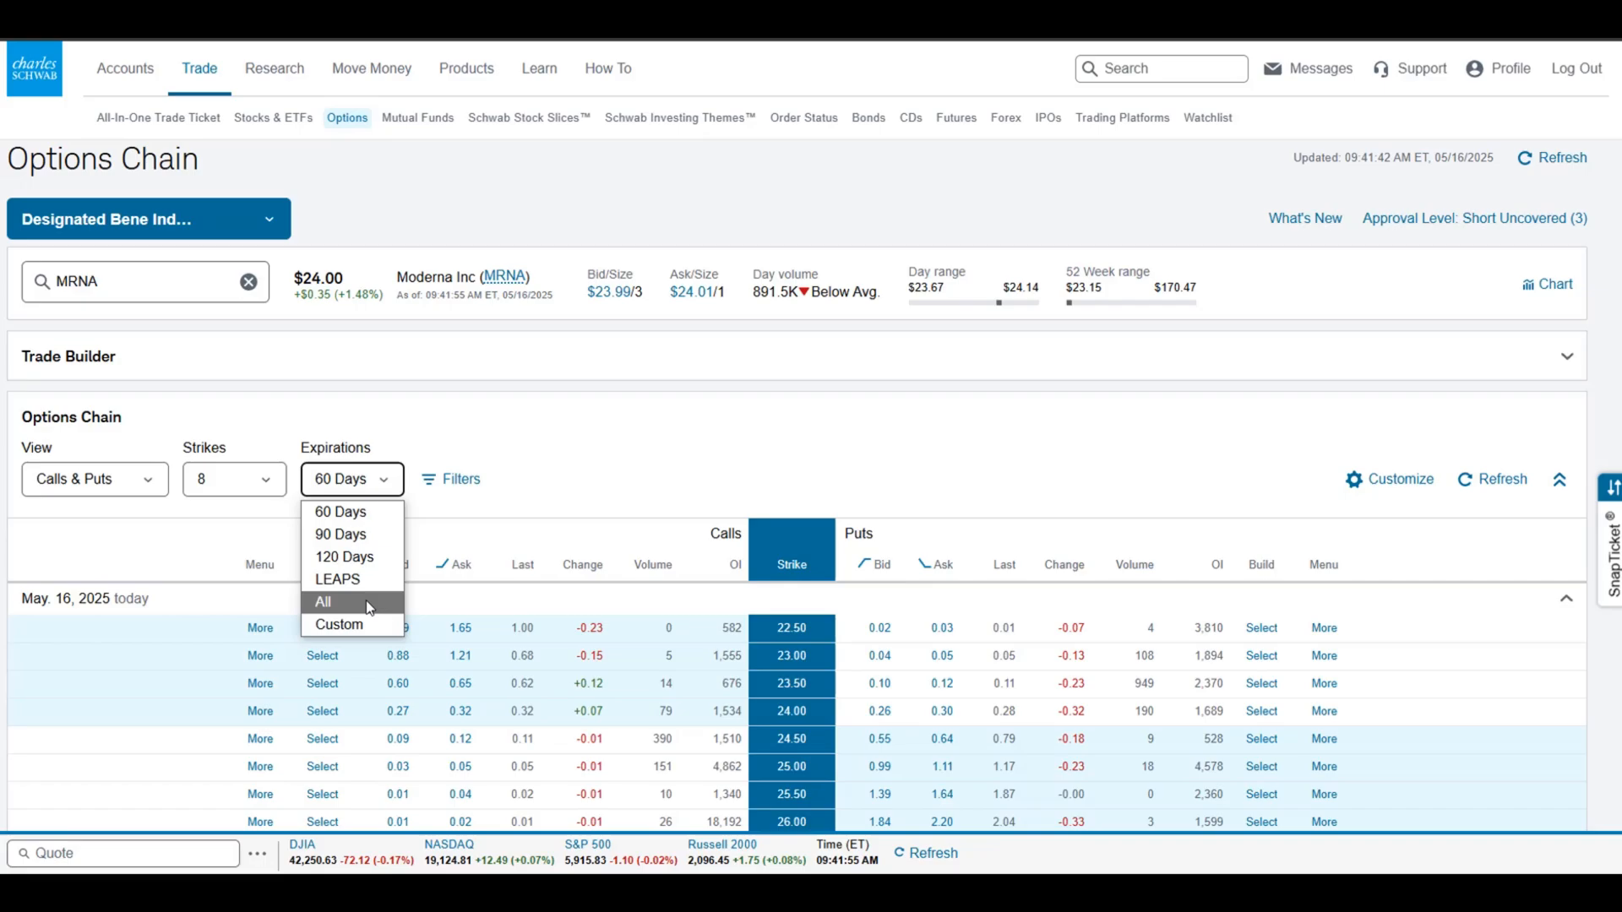
{"action": "left_click", "coordinate": [323, 602]}
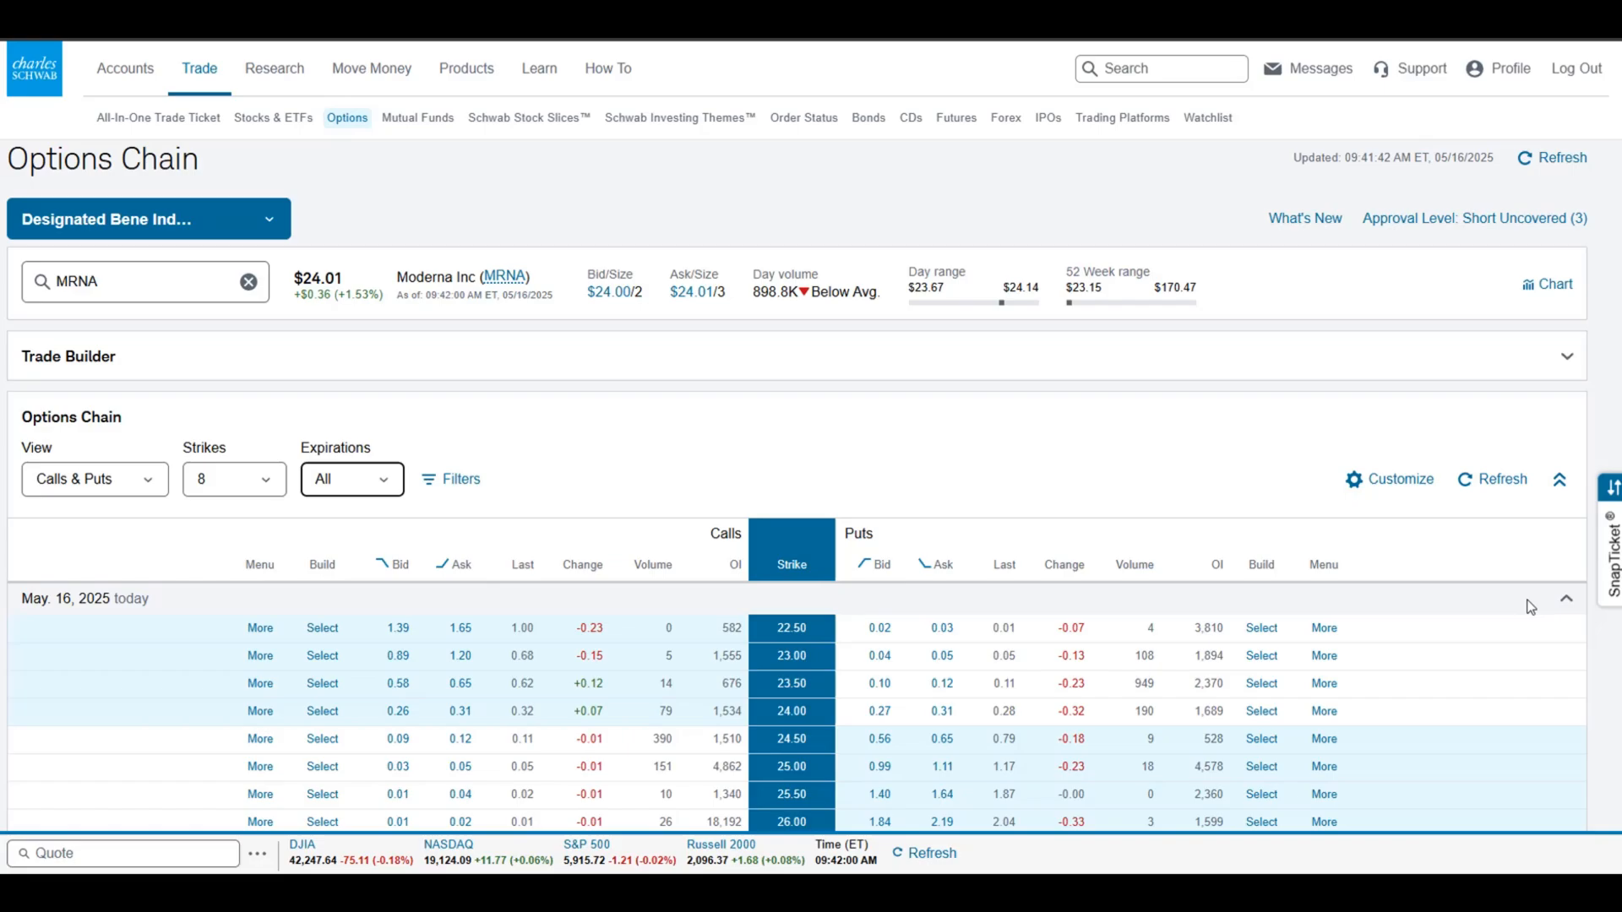
{"action": "scroll", "scroll_direction": "down", "scroll_amount": 3}
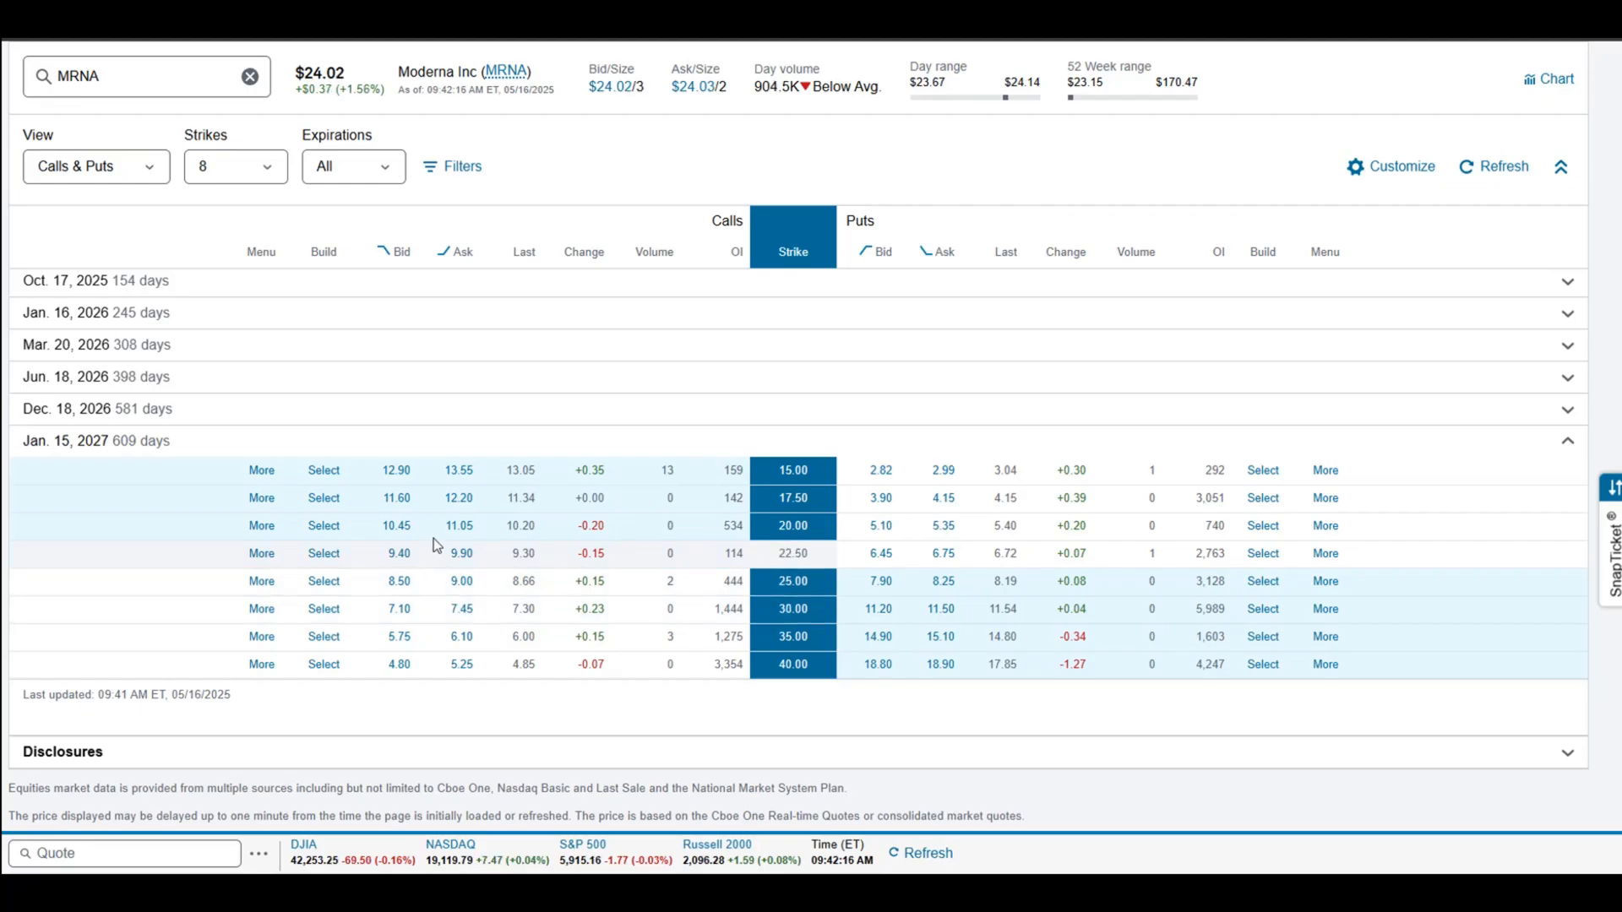
Show 12 strikes, then review a BTO order: 1 MRNA 1/15/27 $12.50 call, $14.00 limit, Day.
{"action": "scroll", "scroll_direction": "up", "scroll_amount": 3}
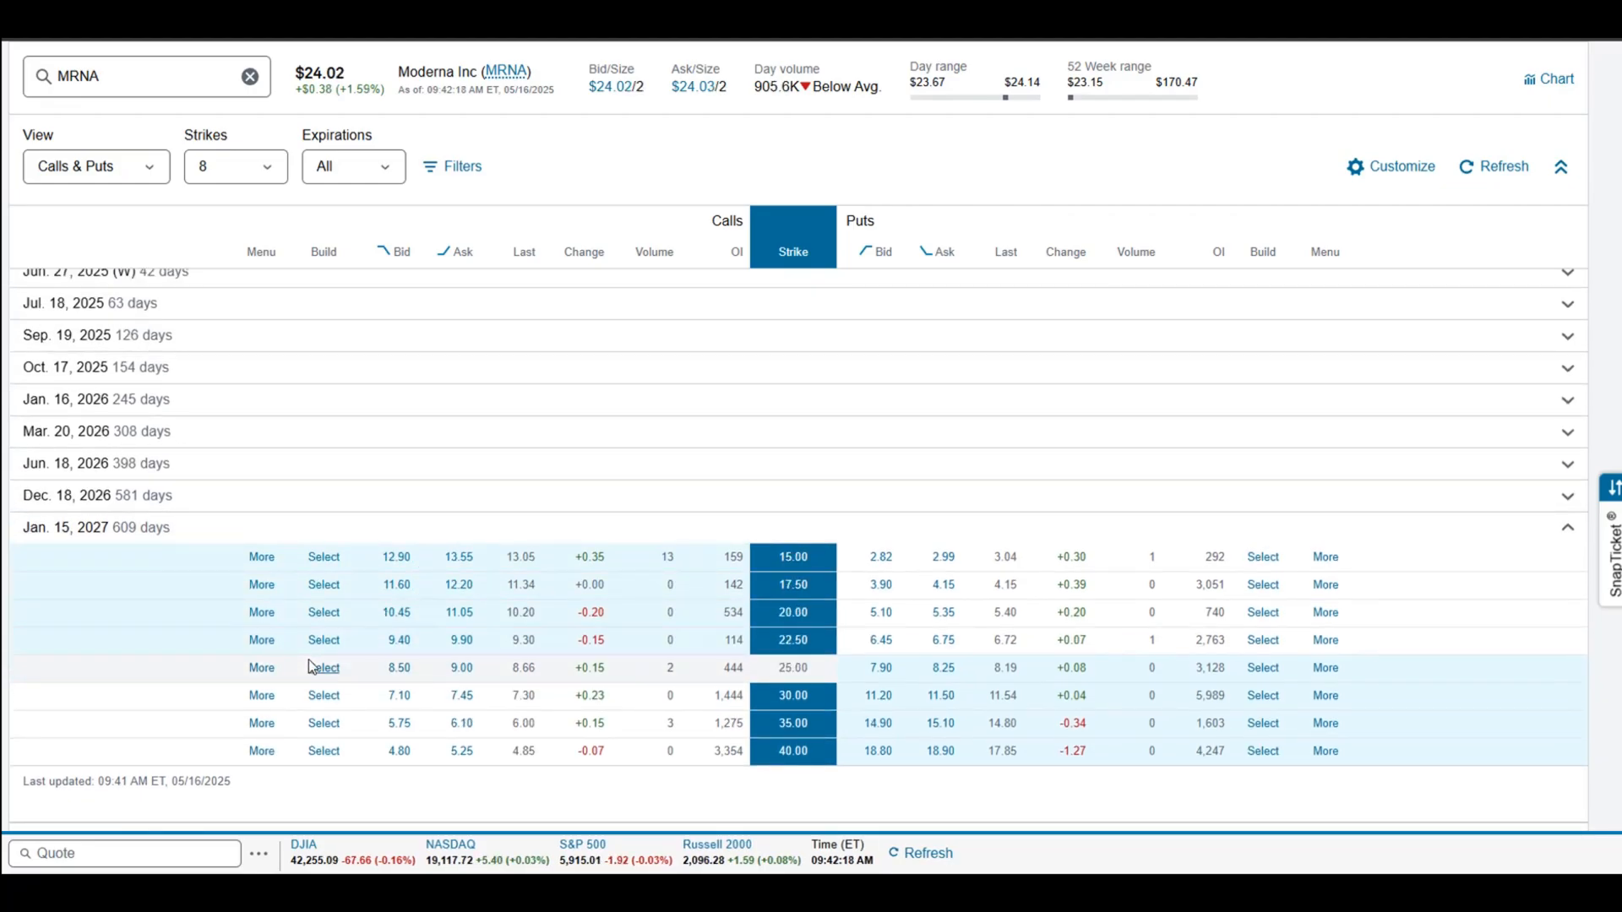
{"action": "left_click", "coordinate": [234, 166]}
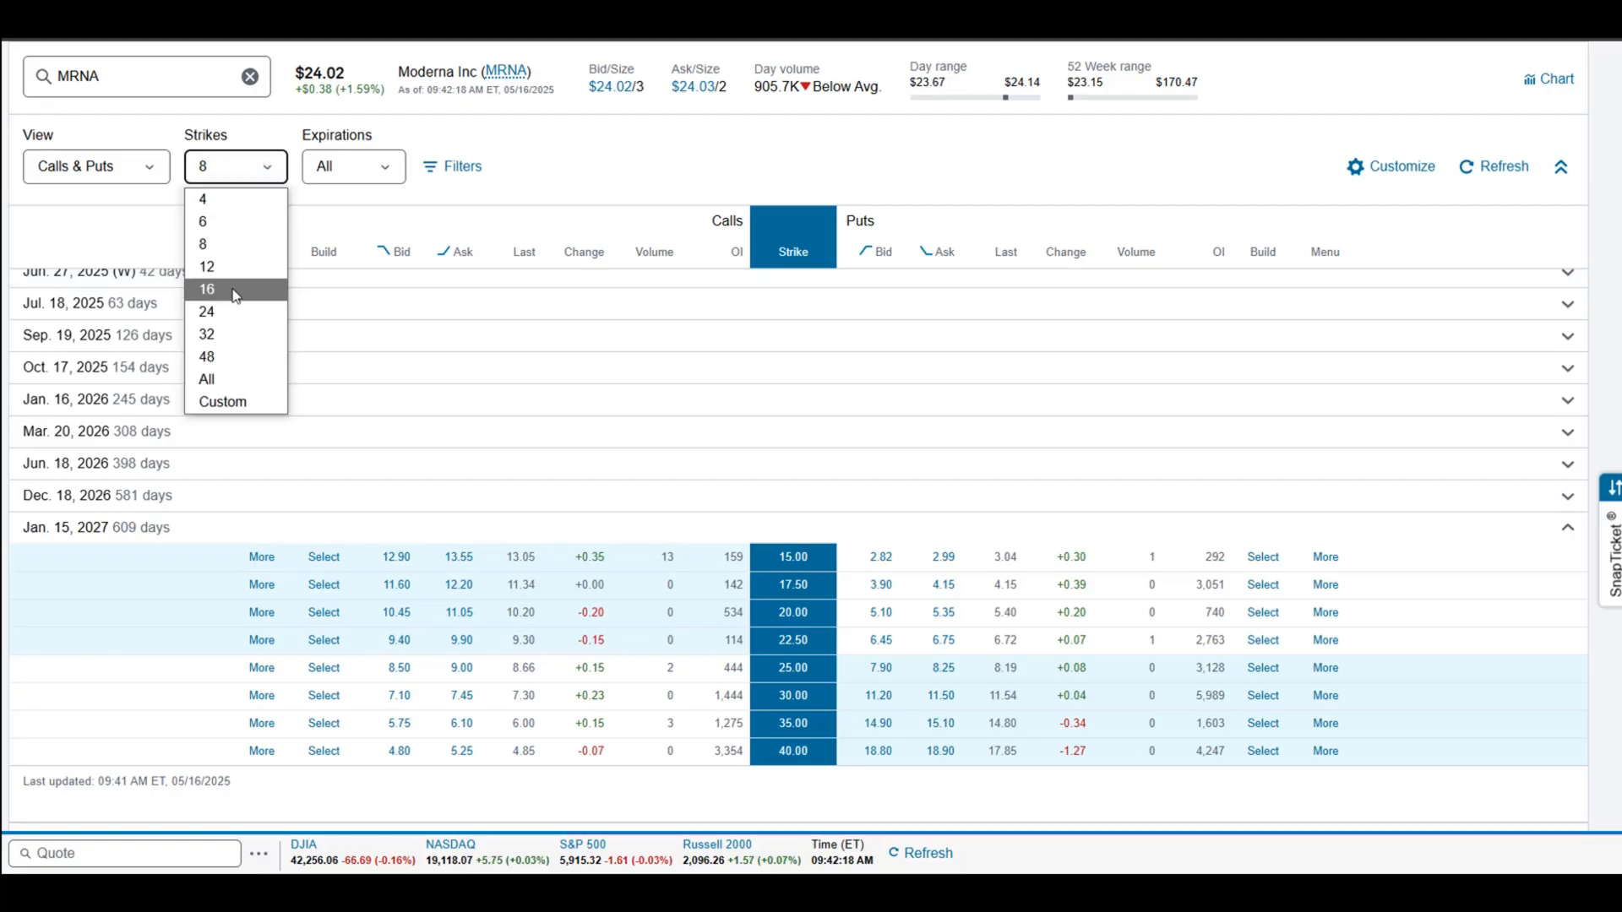
{"action": "left_click", "coordinate": [207, 267]}
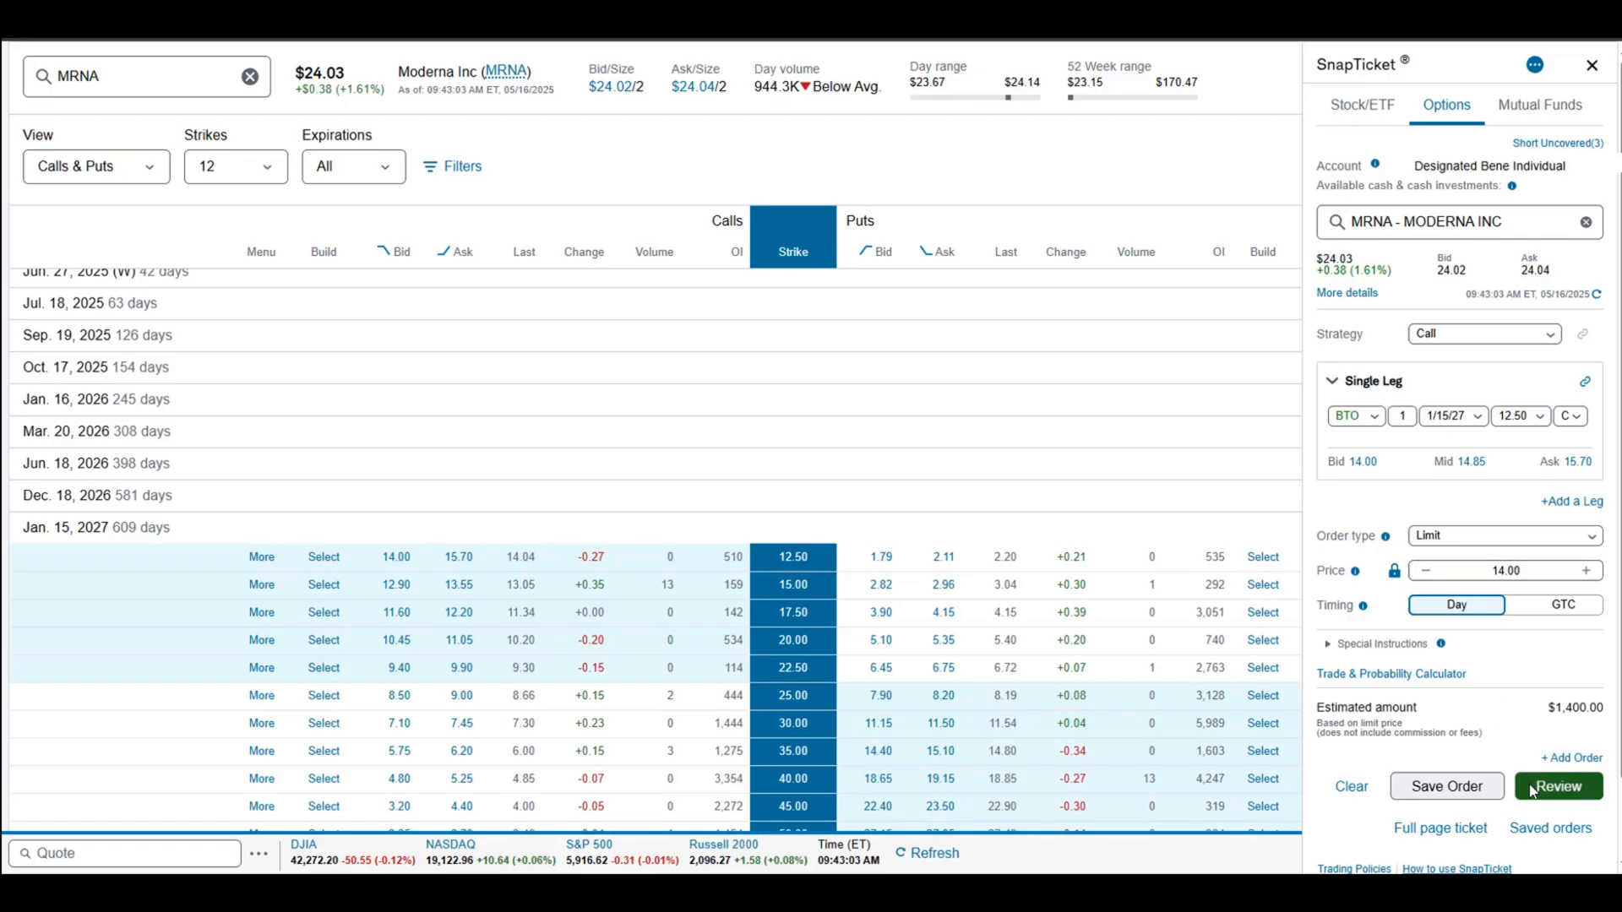
{"action": "left_click", "coordinate": [1557, 787]}
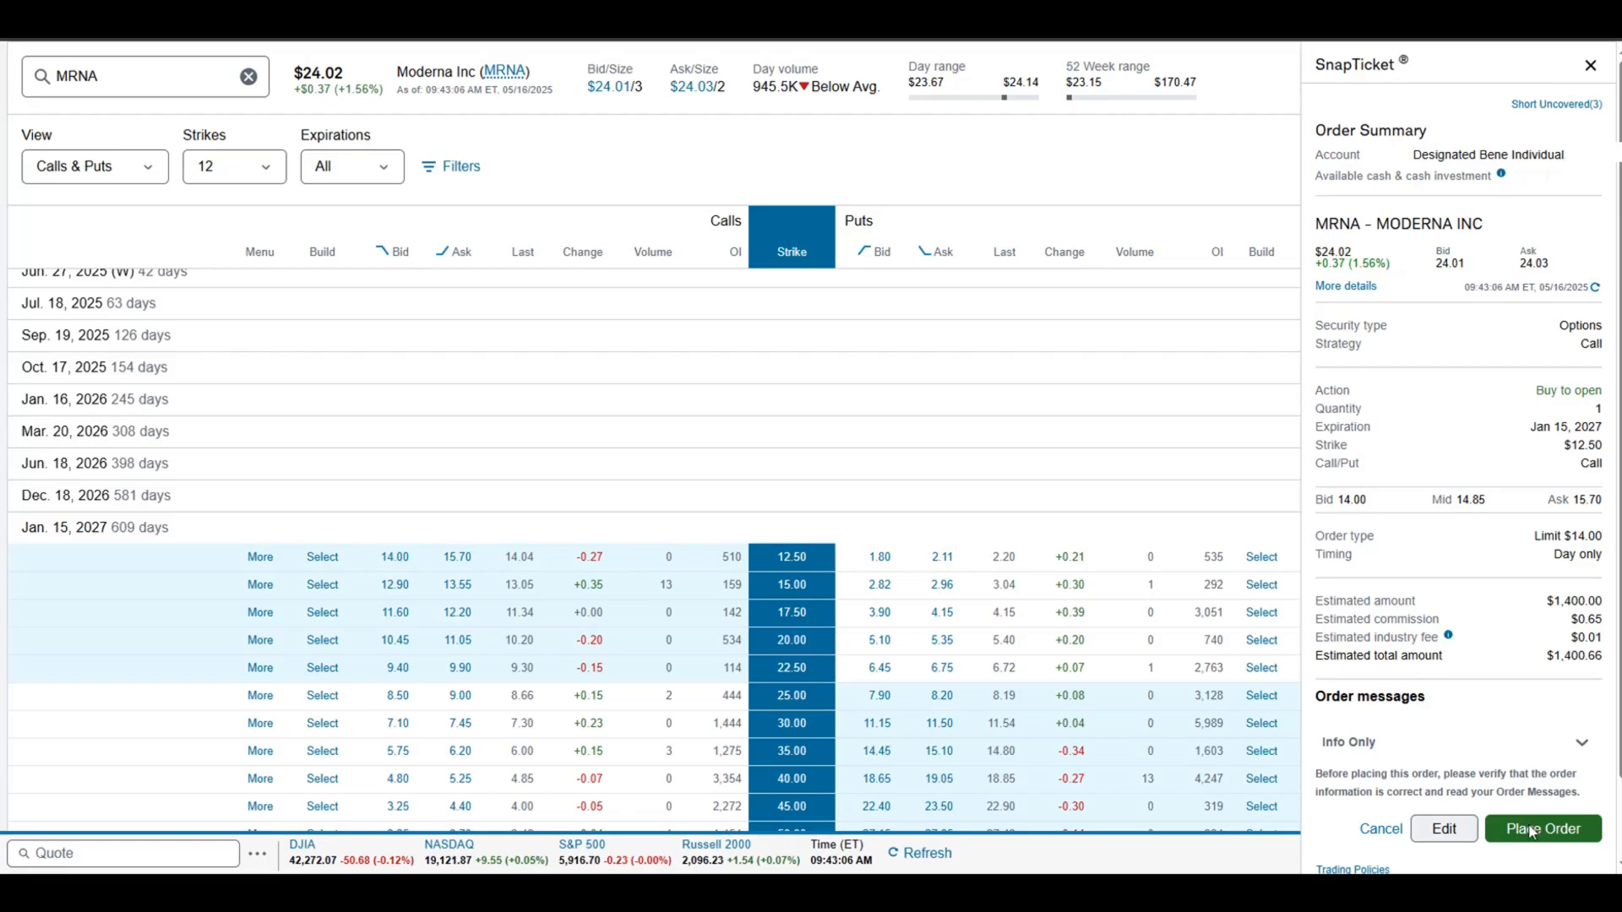
Place the MRNA call order so SnapTicket shows Order Received with an order number.
{"action": "left_click", "coordinate": [1540, 829]}
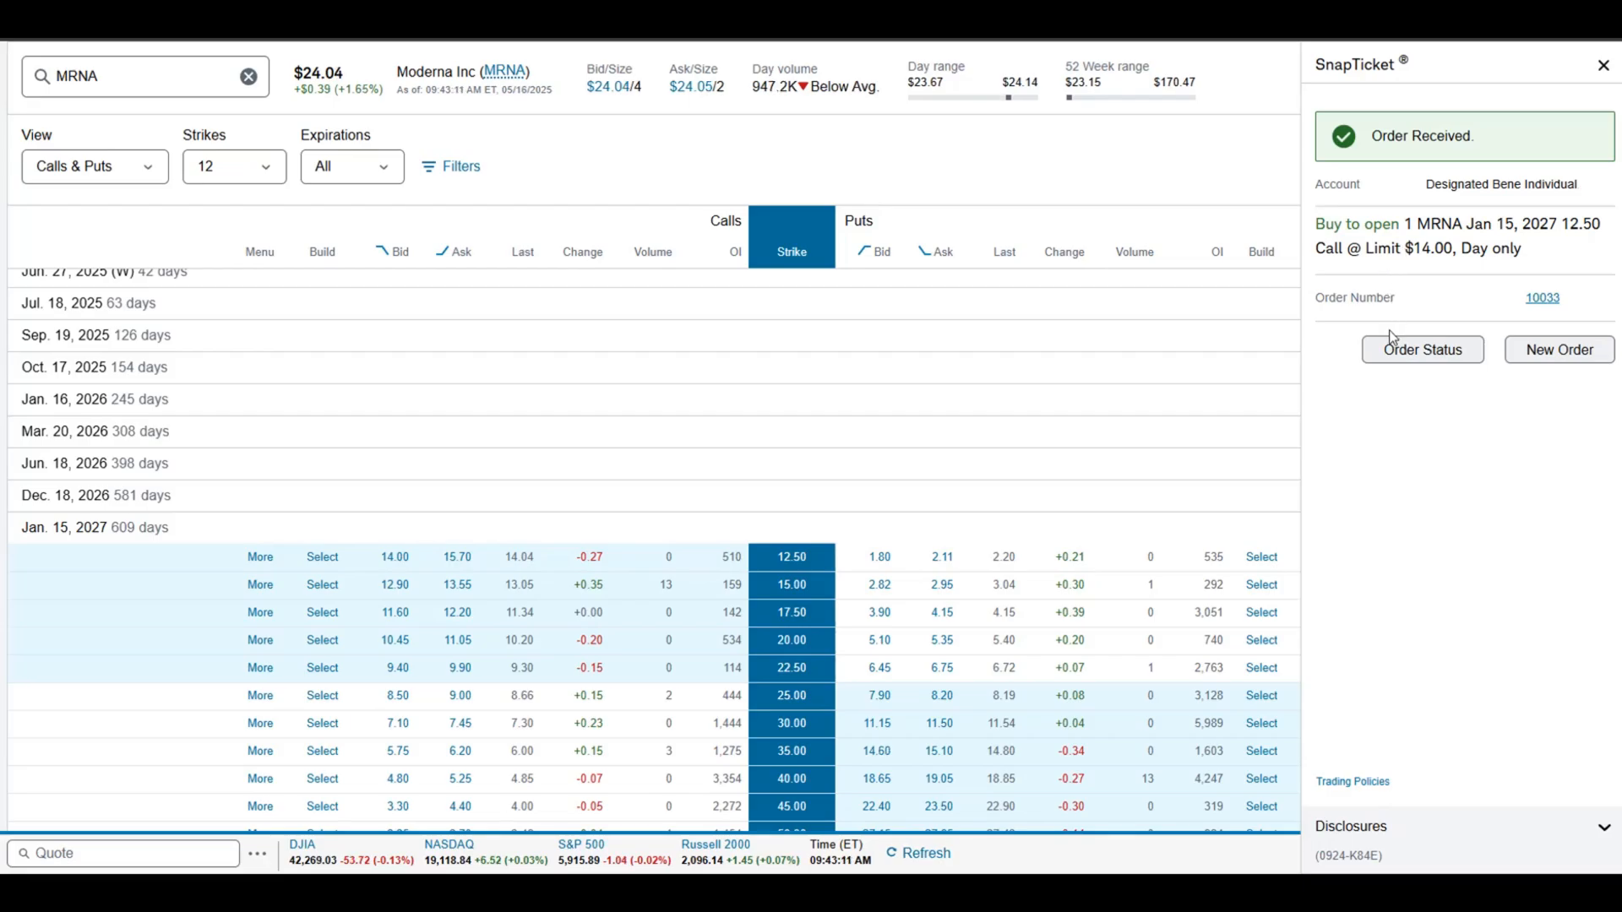
{"action": "mouse_move", "coordinate": [1359, 391]}
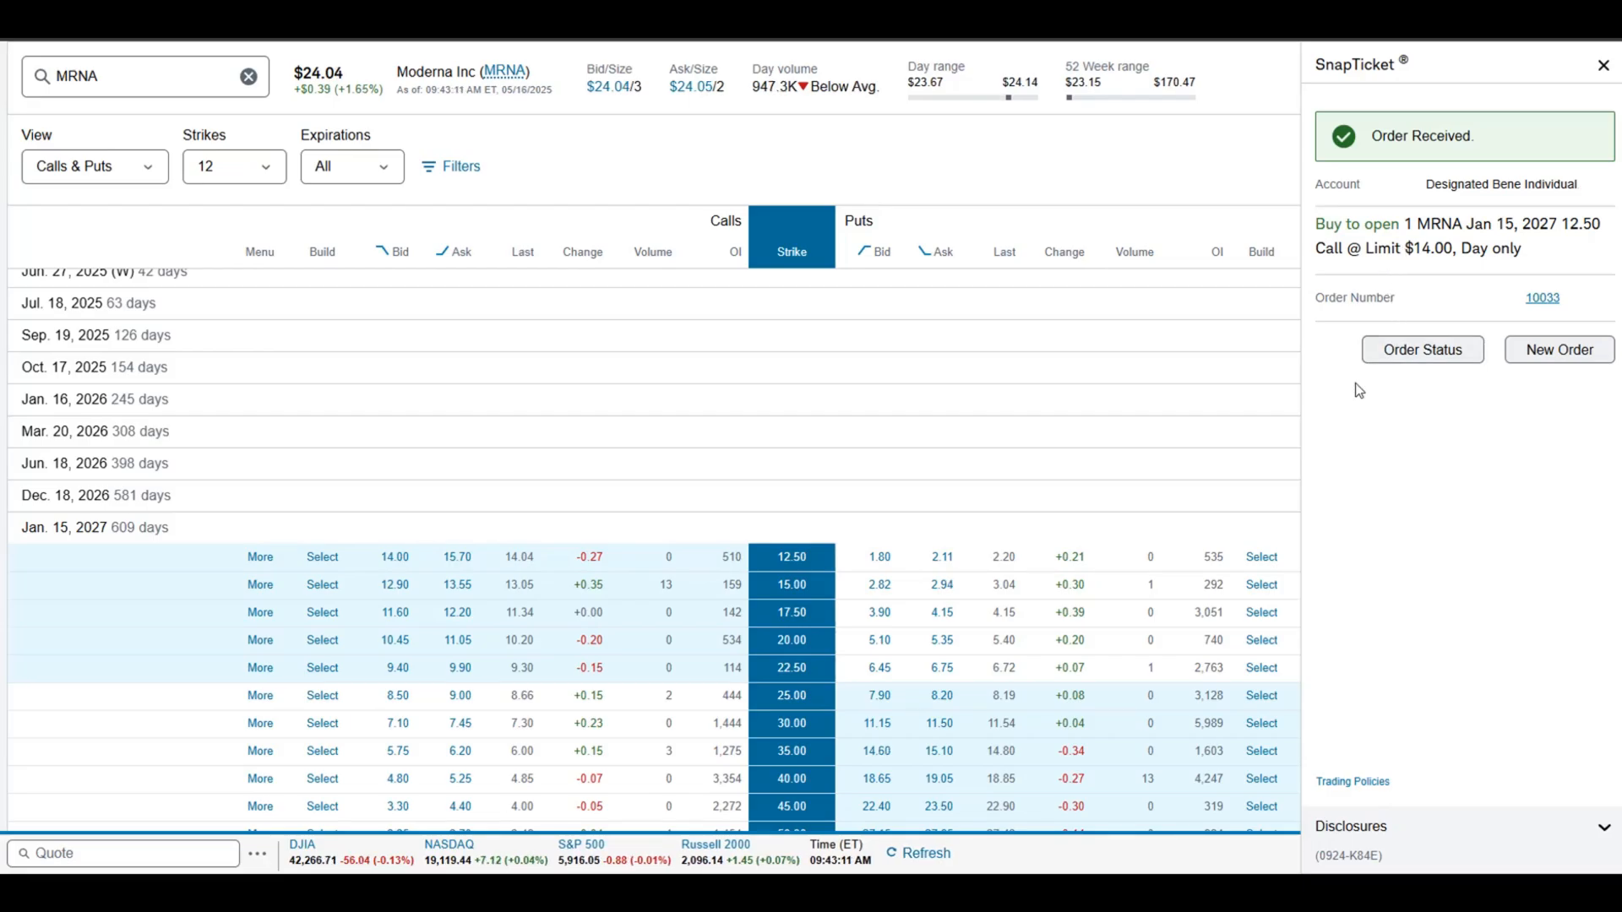